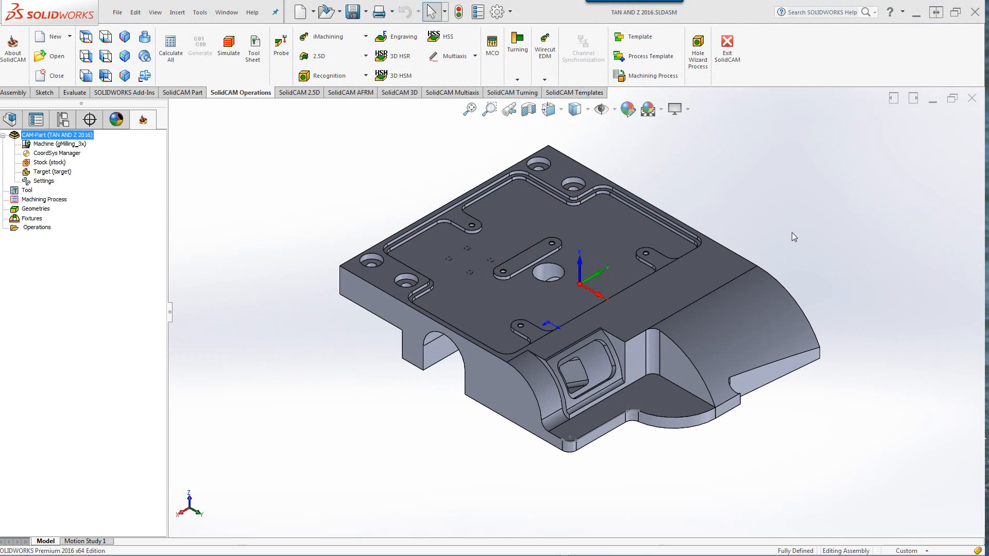
Start a new Profile milling operation from the SolidCAM 2.5D tab.
{"action": "left_click", "coordinate": [298, 93]}
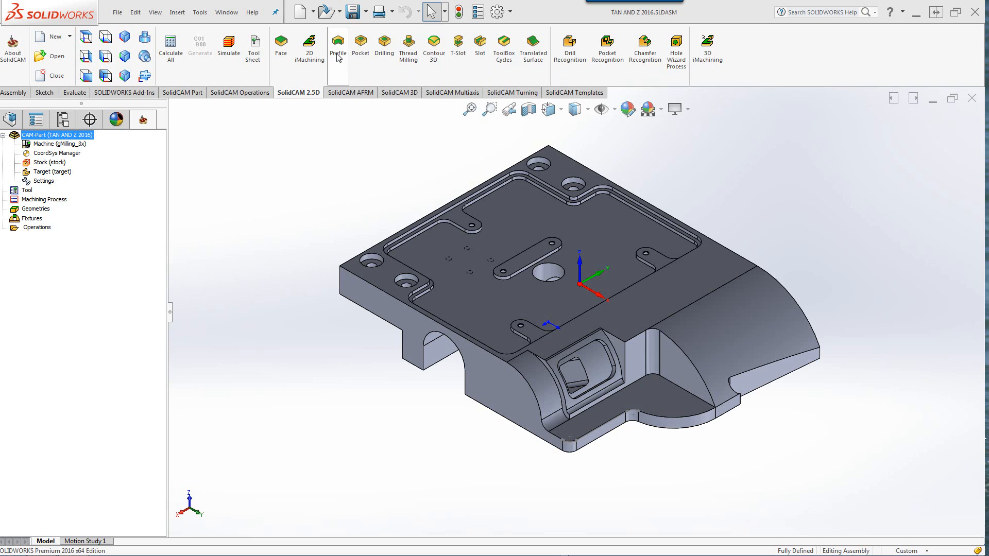
{"action": "left_click", "coordinate": [337, 44]}
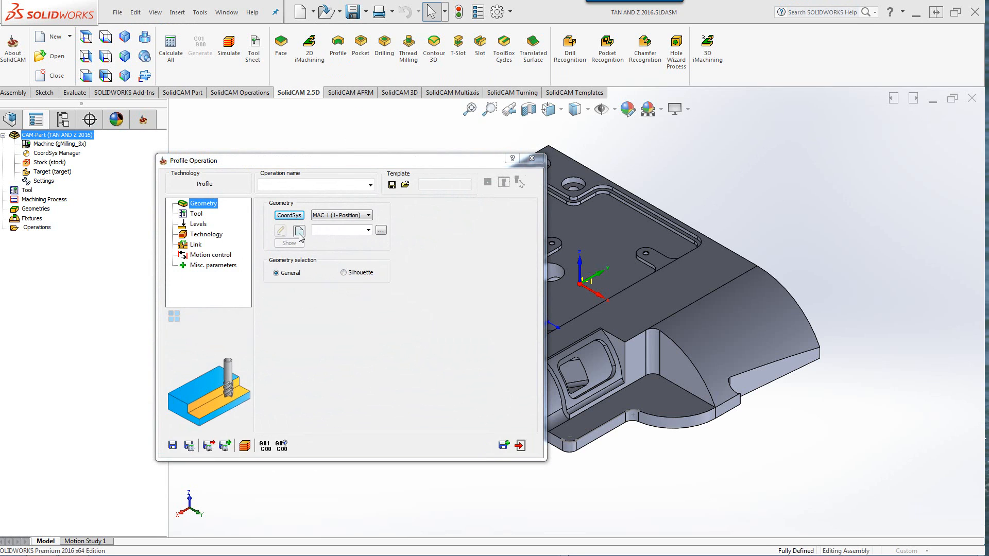
Define a new flat XY geometry 'contour' with tangent and constant-Z propagation.
{"action": "left_click", "coordinate": [299, 231]}
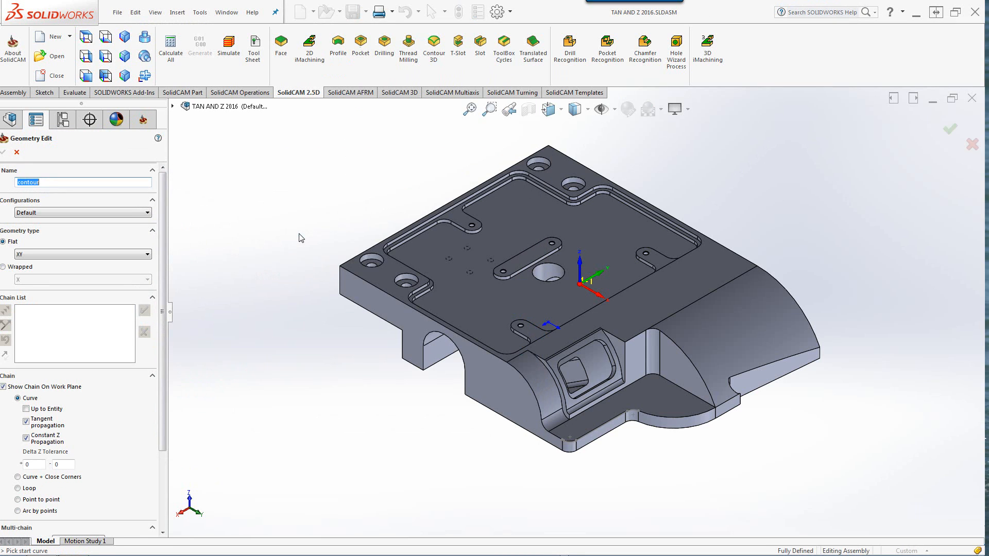
{"action": "mouse_move", "coordinate": [65, 372]}
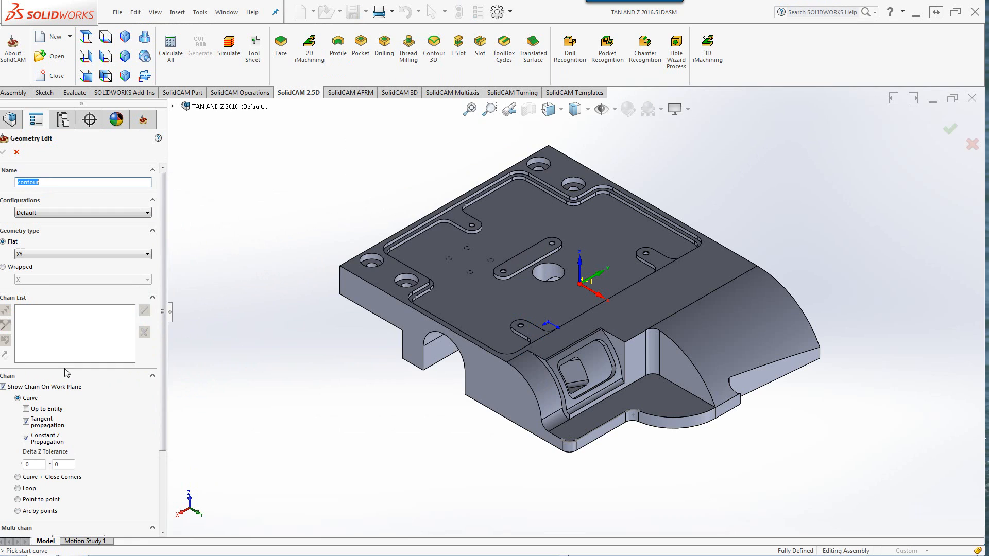
{"action": "mouse_move", "coordinate": [62, 390]}
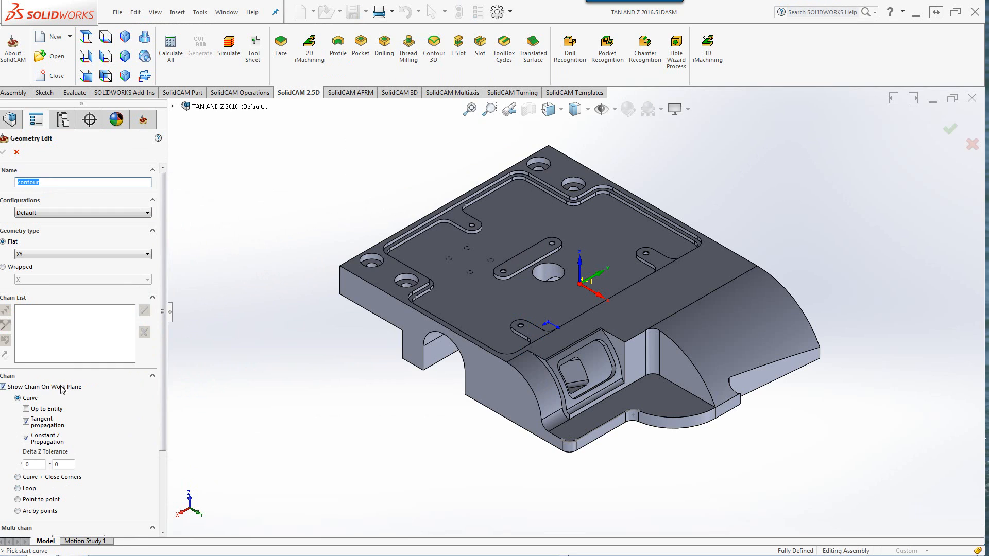
{"action": "mouse_move", "coordinate": [104, 398]}
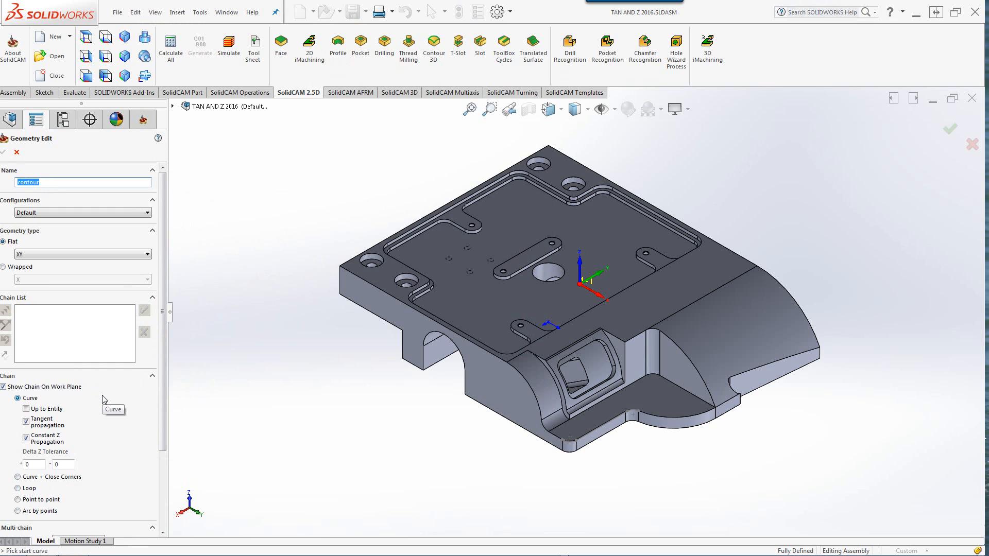
{"action": "mouse_move", "coordinate": [262, 404]}
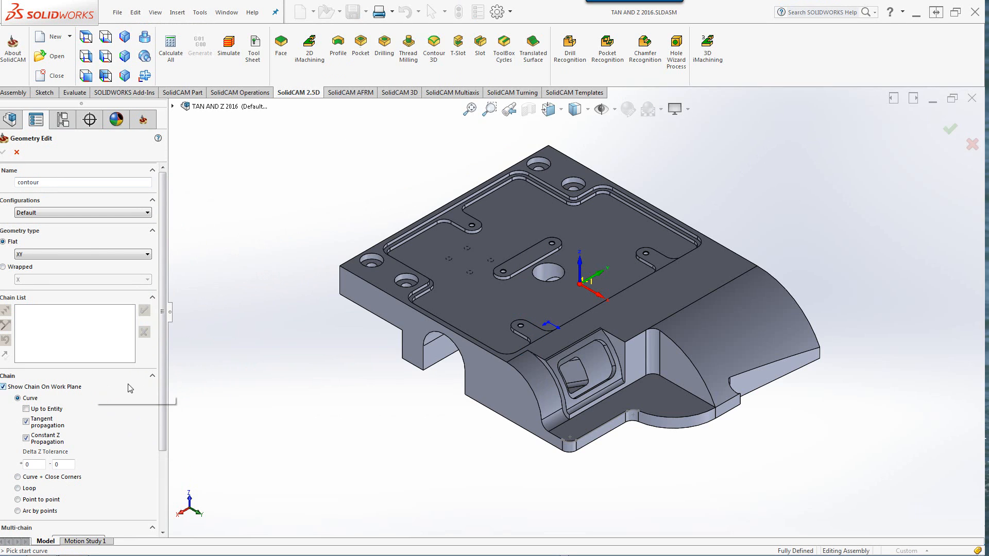
{"action": "mouse_move", "coordinate": [233, 418]}
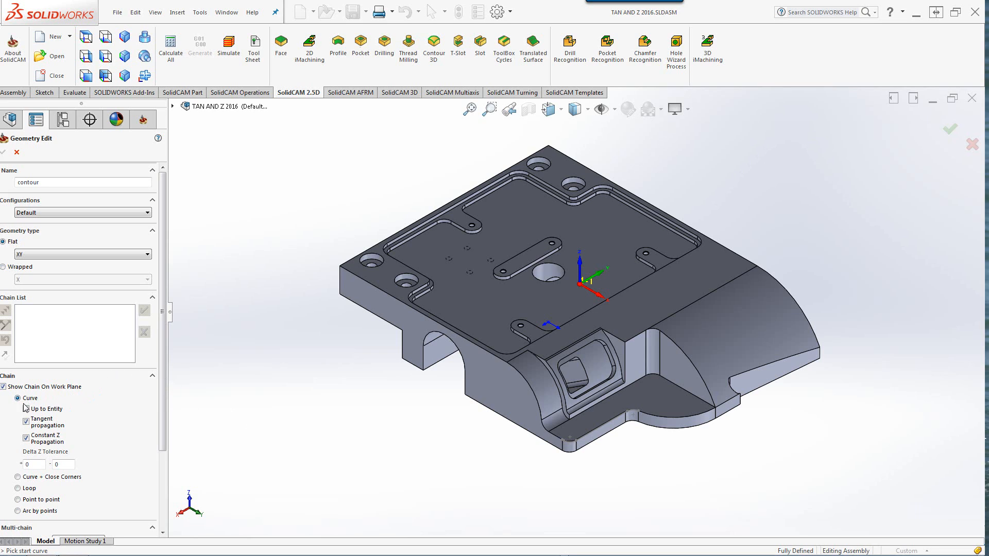
{"action": "left_click", "coordinate": [26, 421]}
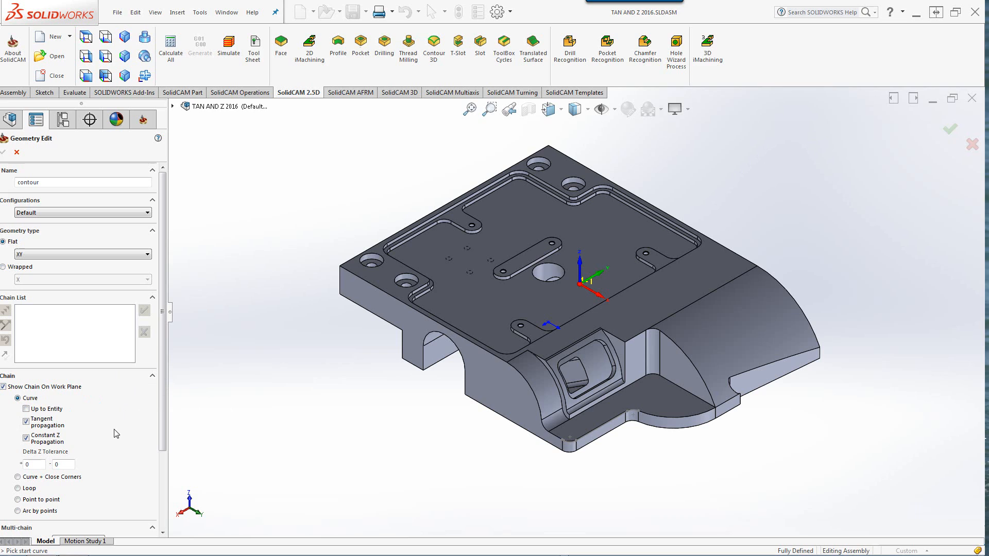
{"action": "mouse_move", "coordinate": [85, 443]}
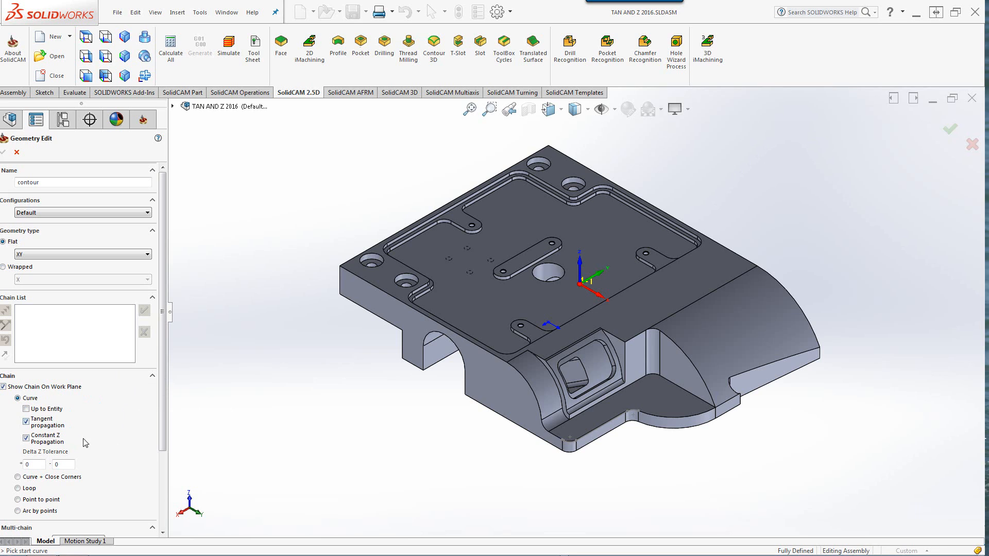
{"action": "mouse_move", "coordinate": [33, 447]}
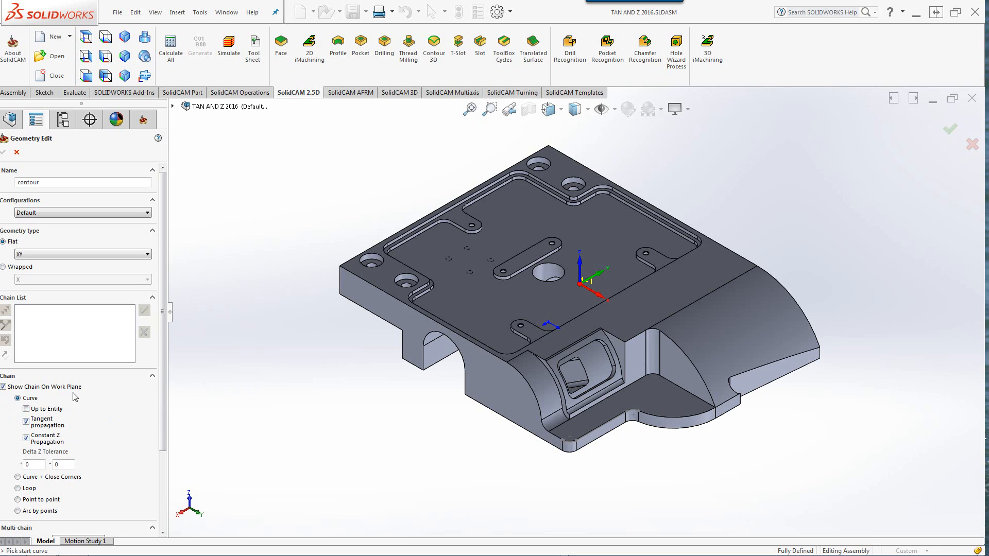
{"action": "mouse_move", "coordinate": [133, 457]}
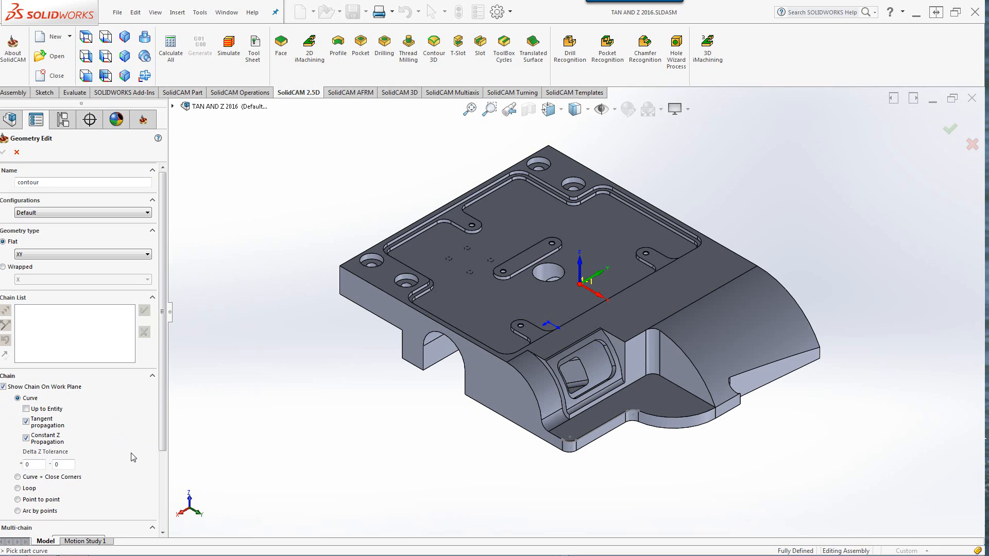
{"action": "mouse_move", "coordinate": [35, 461]}
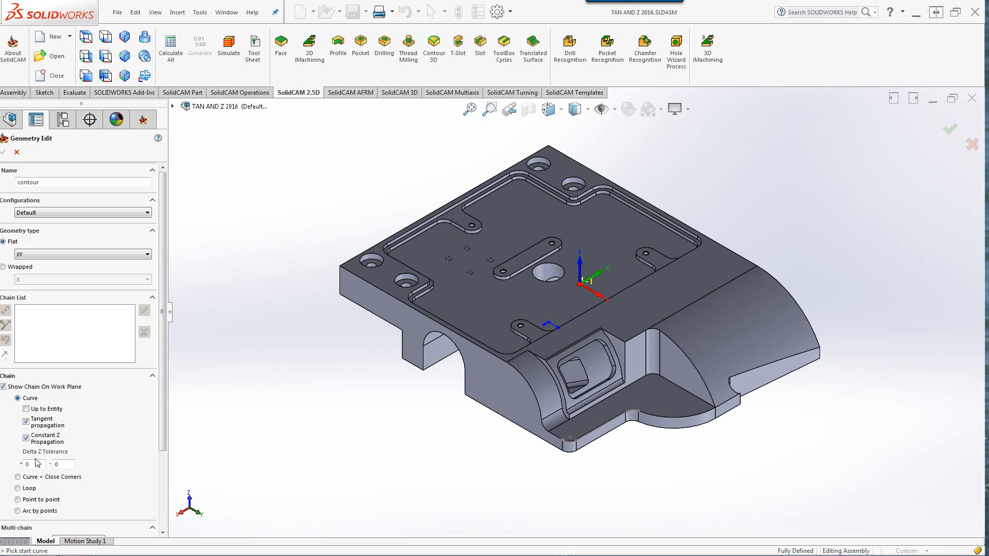
{"action": "mouse_move", "coordinate": [100, 453]}
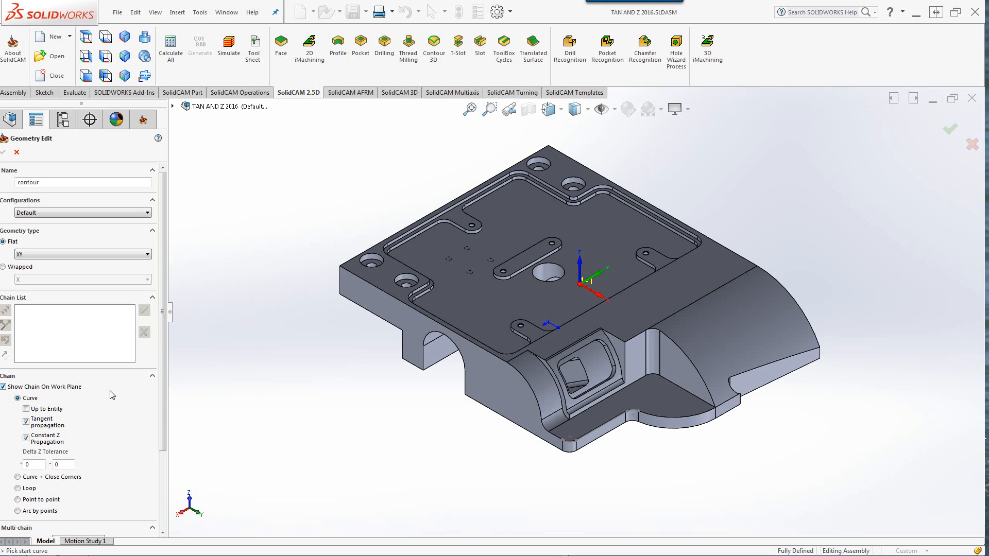
{"action": "mouse_move", "coordinate": [113, 395]}
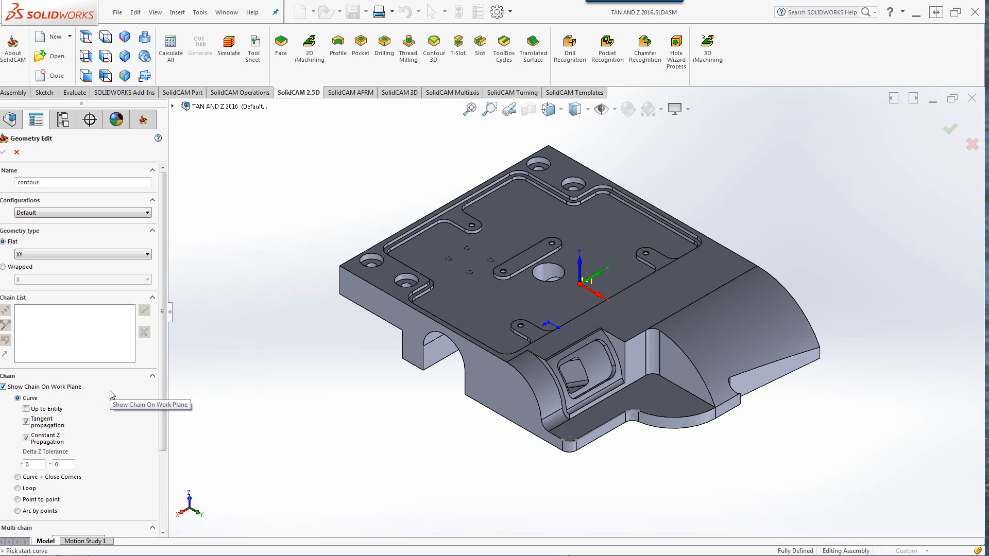
{"action": "mouse_move", "coordinate": [253, 386]}
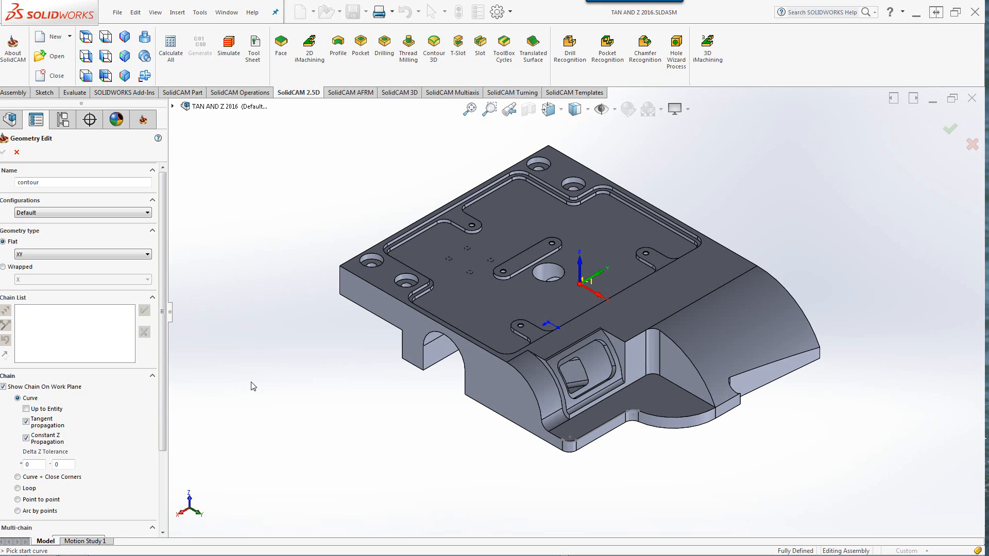
{"action": "mouse_move", "coordinate": [34, 459]}
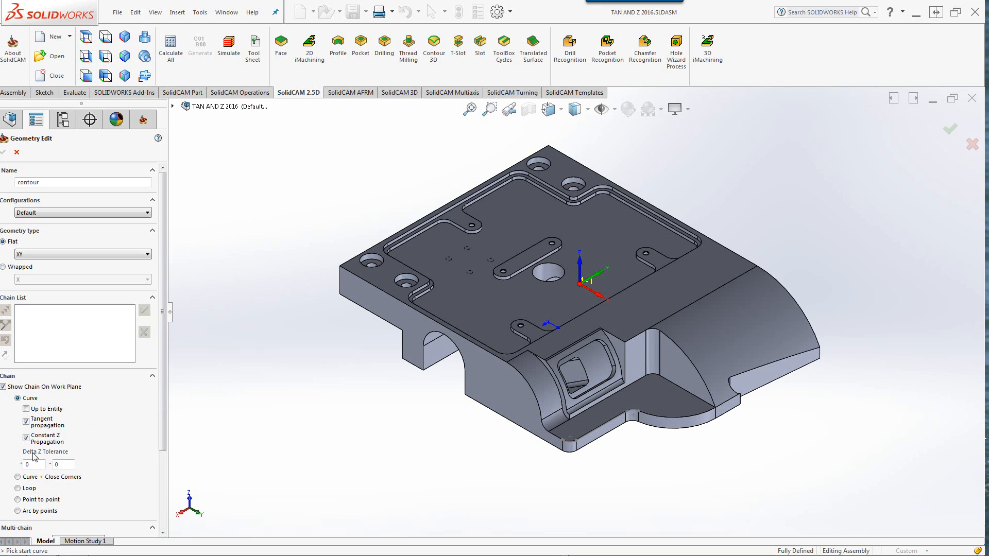
{"action": "mouse_move", "coordinate": [235, 423]}
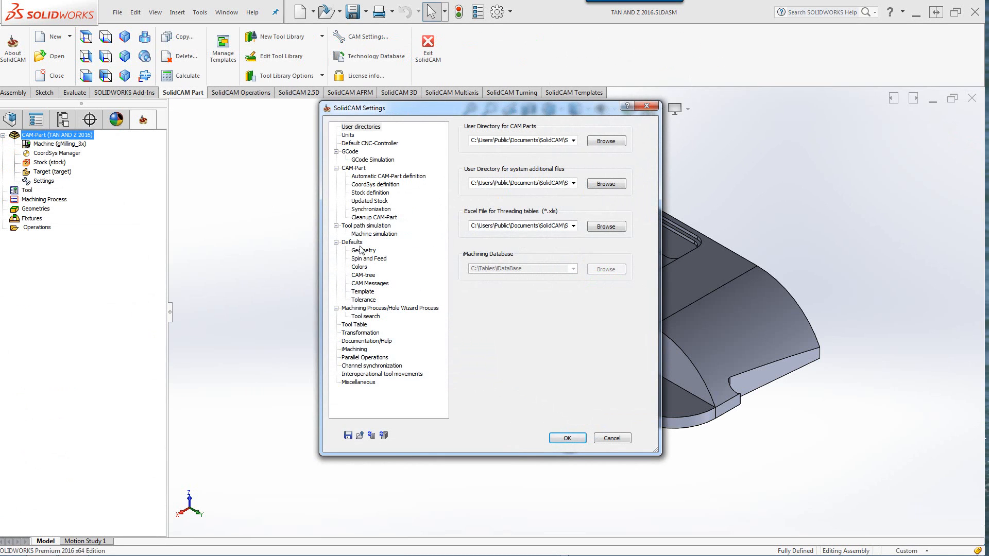
Confirm geometry defaults with tangent and constant-Z propagation and Delta-Z set to 0.
{"action": "left_click", "coordinate": [363, 250]}
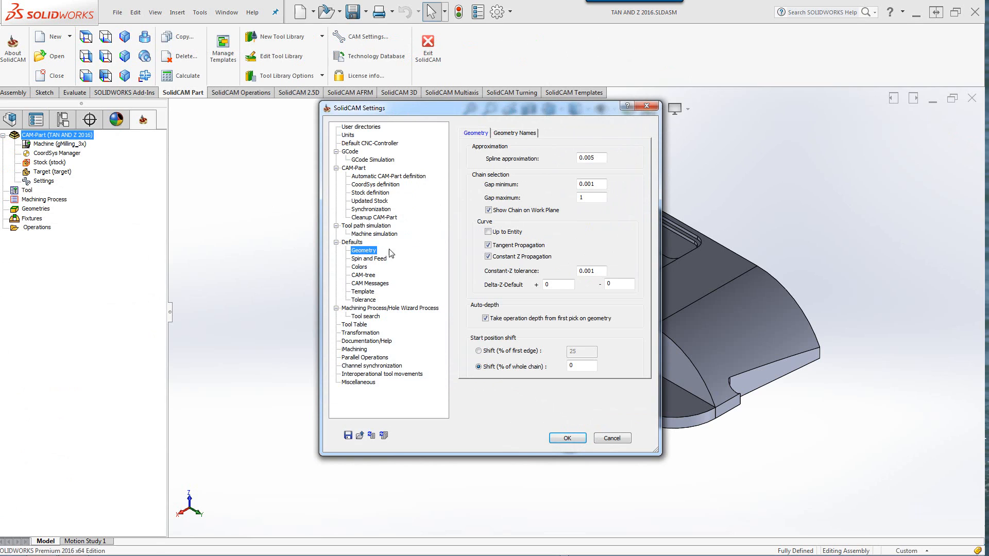
{"action": "mouse_move", "coordinate": [473, 215]}
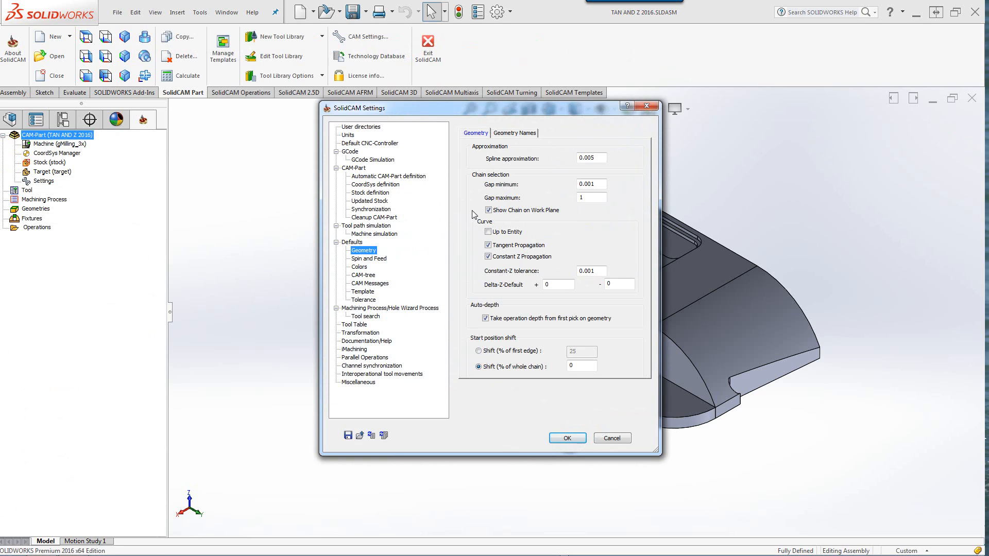
{"action": "mouse_move", "coordinate": [657, 291]}
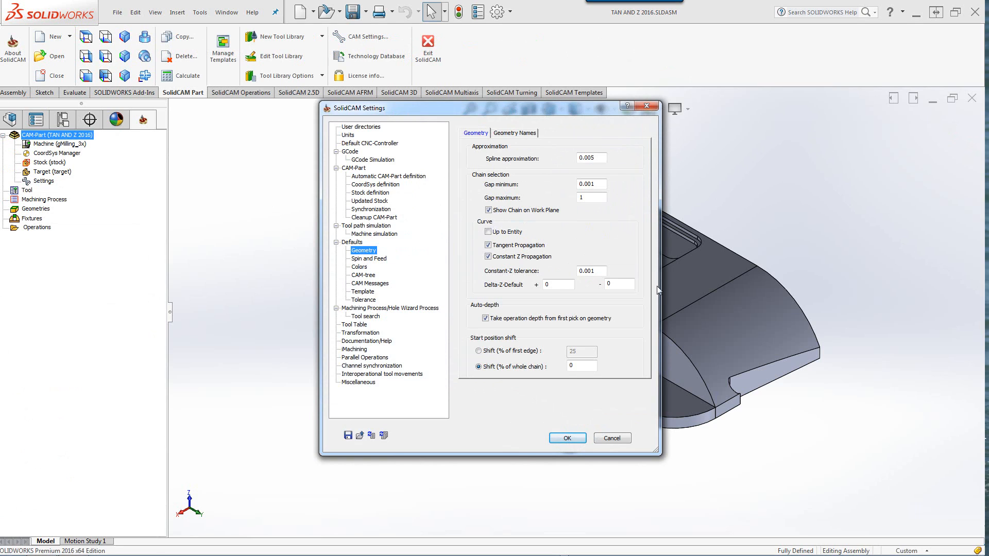
{"action": "mouse_move", "coordinate": [502, 220]}
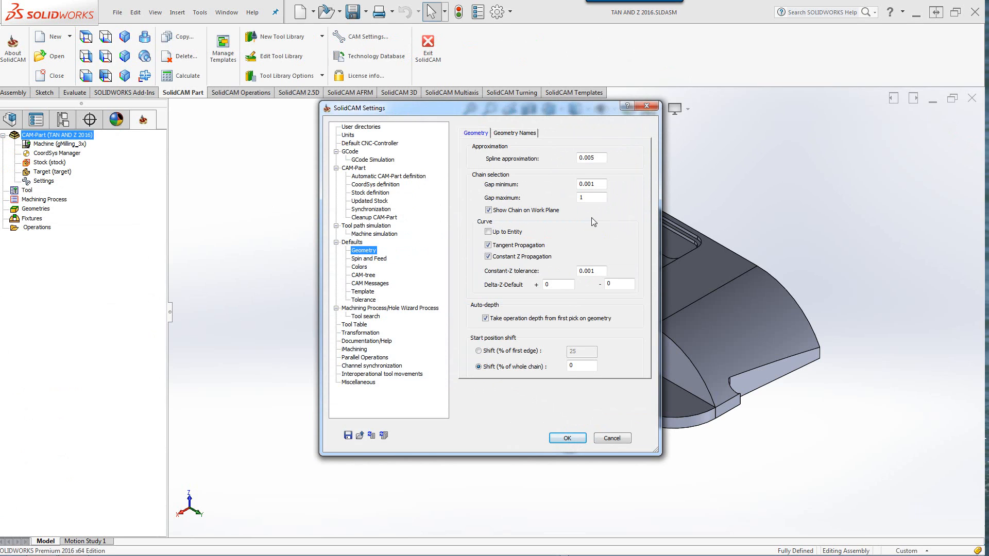
{"action": "mouse_move", "coordinate": [474, 231]}
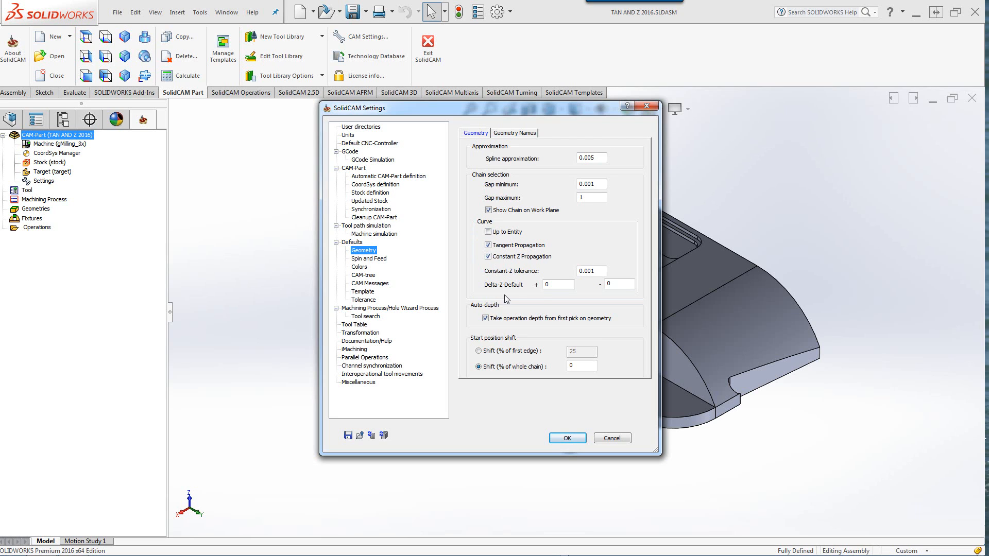
{"action": "left_click", "coordinate": [620, 283]}
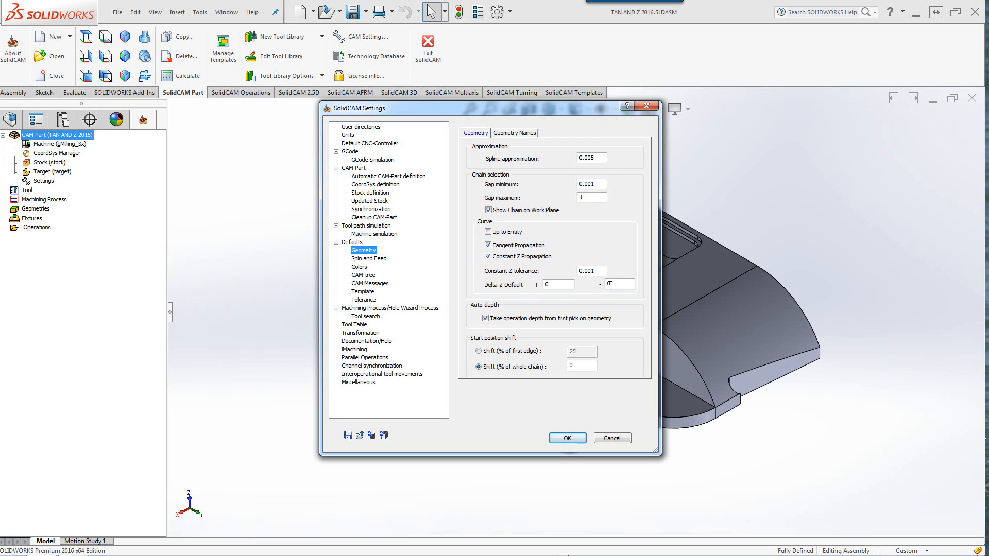
{"action": "mouse_move", "coordinate": [632, 242]}
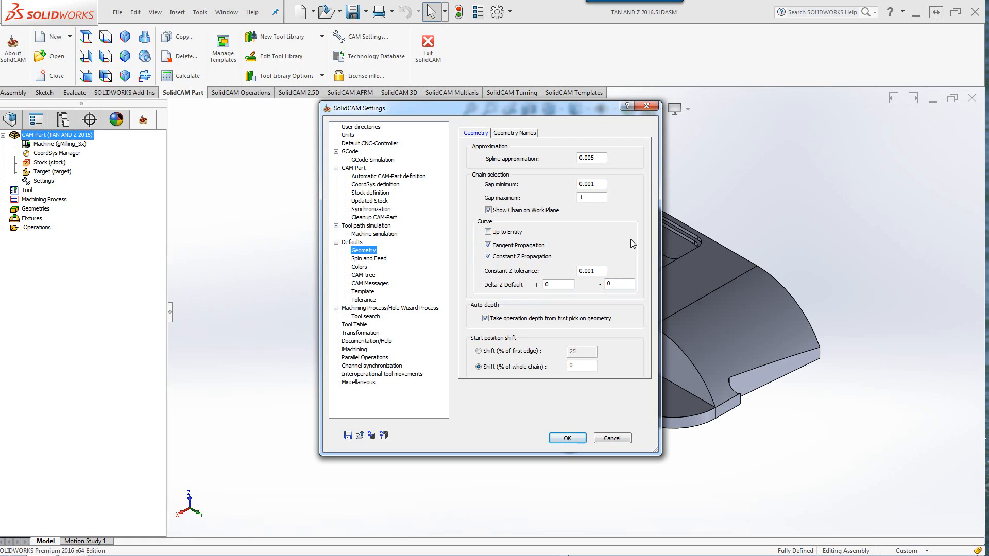
{"action": "mouse_move", "coordinate": [542, 220]}
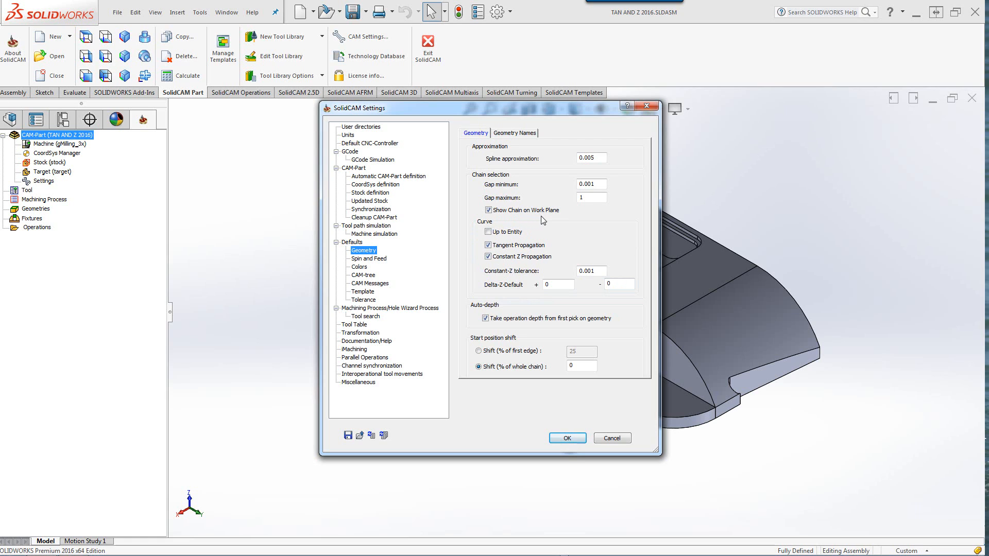
{"action": "mouse_move", "coordinate": [557, 221]}
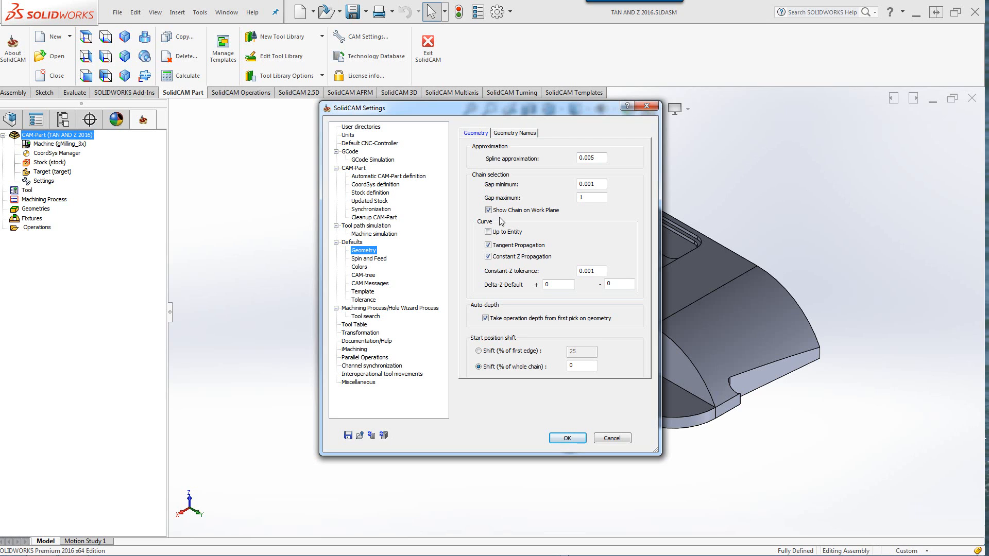
{"action": "mouse_move", "coordinate": [515, 221]}
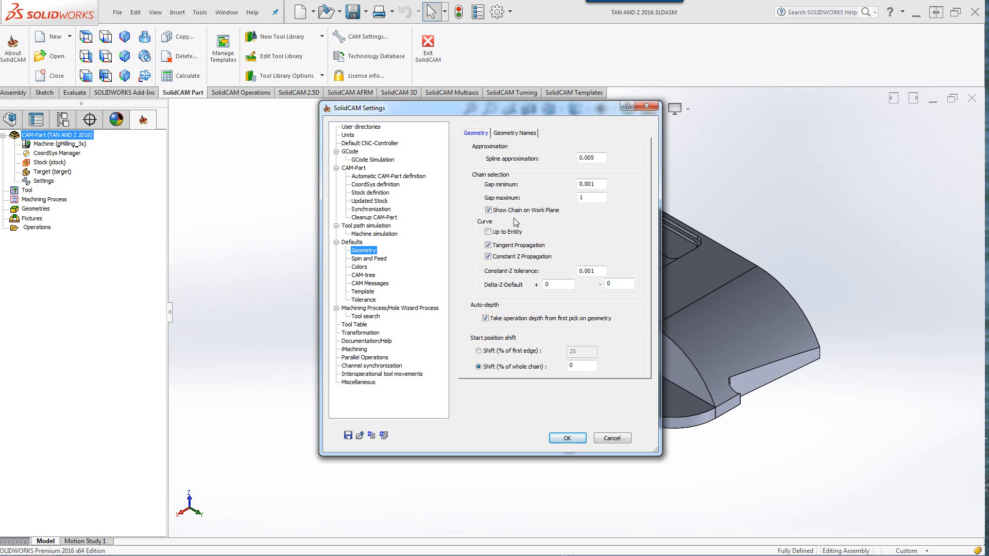
{"action": "mouse_move", "coordinate": [577, 431]}
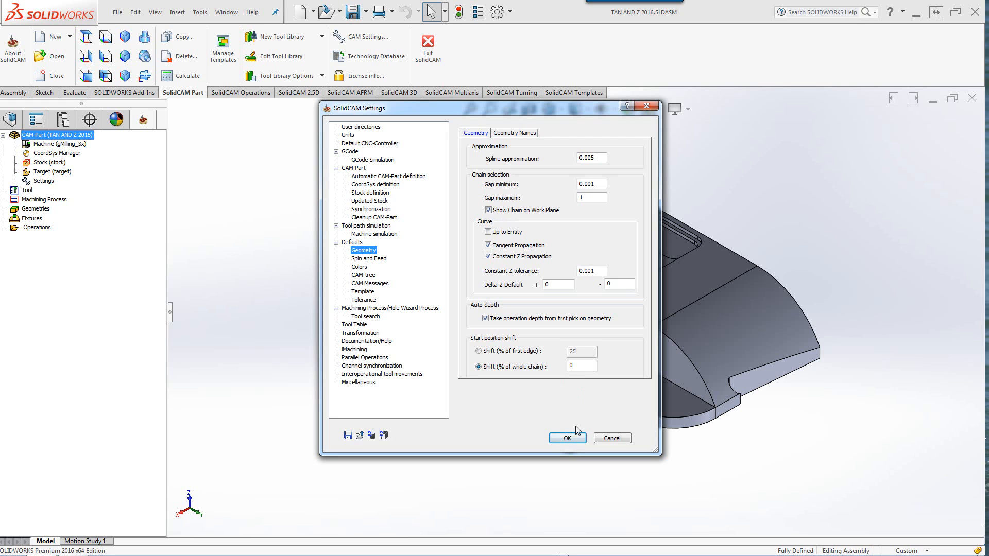
{"action": "left_click", "coordinate": [568, 438]}
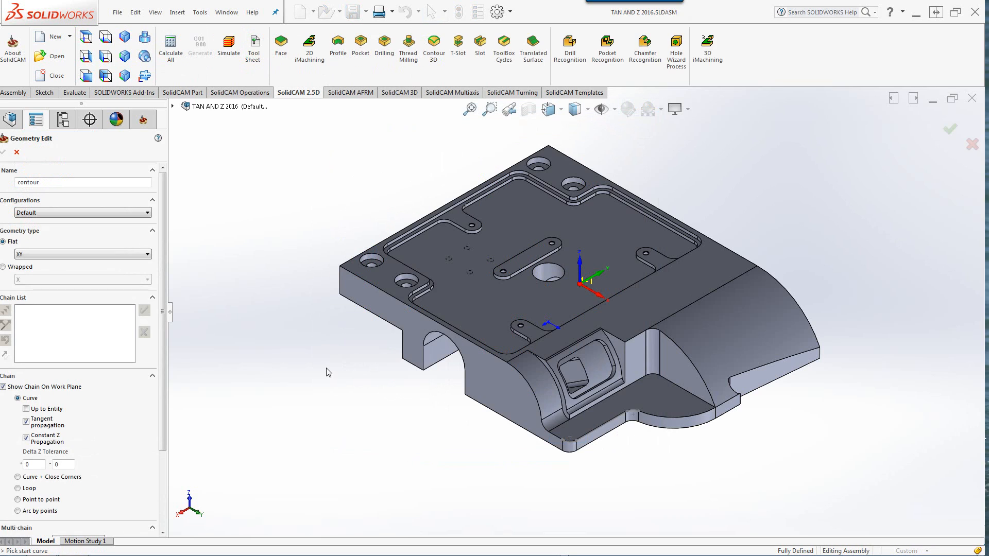
{"action": "mouse_move", "coordinate": [114, 387]}
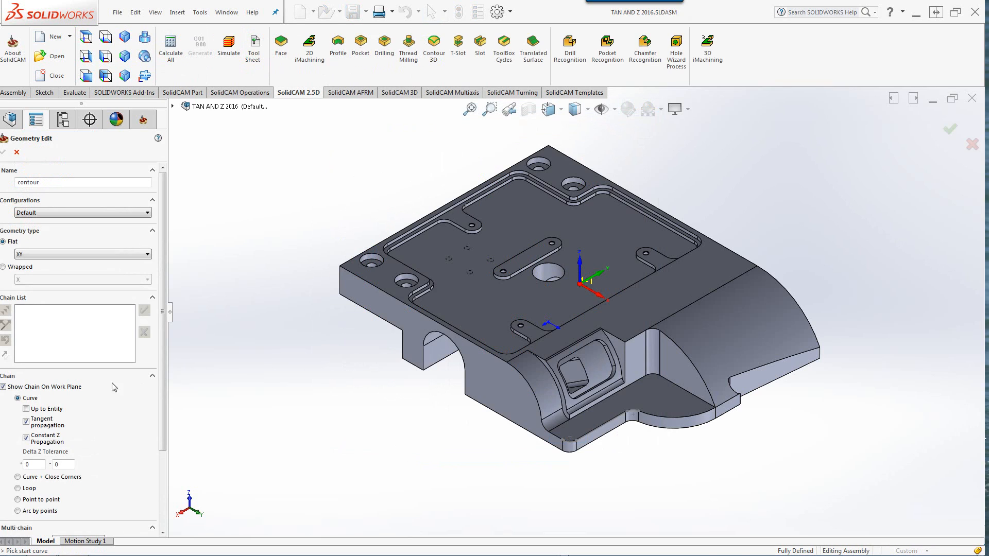
{"action": "mouse_move", "coordinate": [326, 375]}
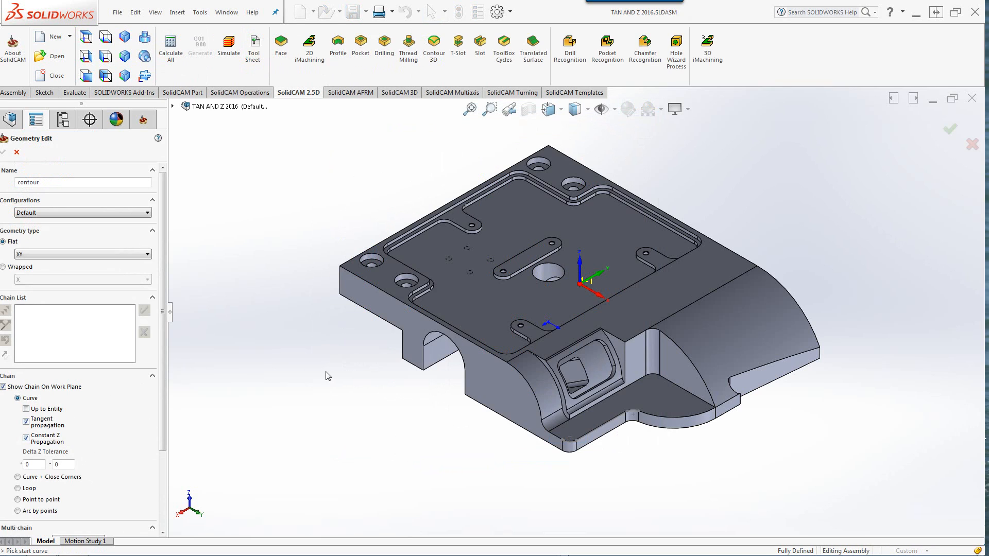
{"action": "mouse_move", "coordinate": [405, 377]}
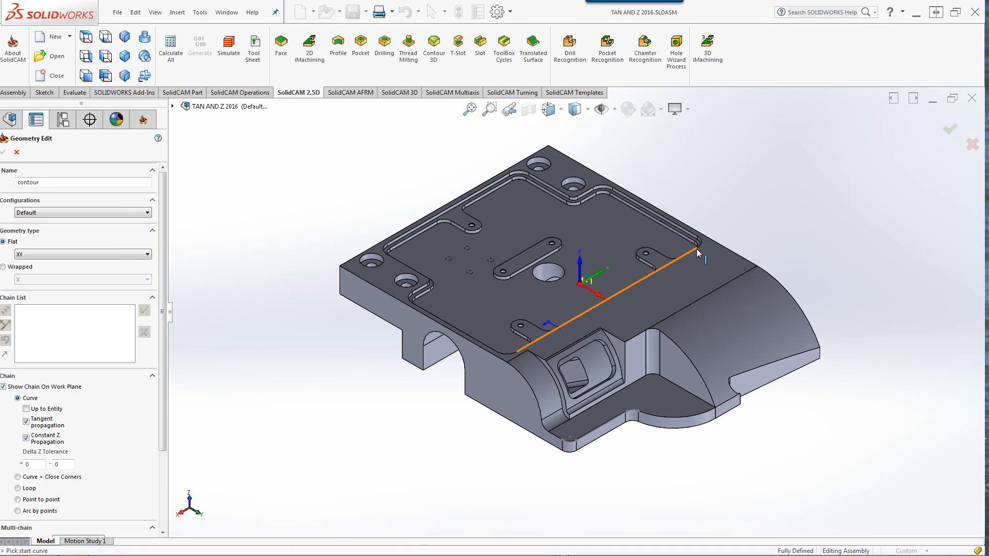
Pick the pocket edge to create the first chain along the pocket outline.
{"action": "left_click", "coordinate": [696, 253]}
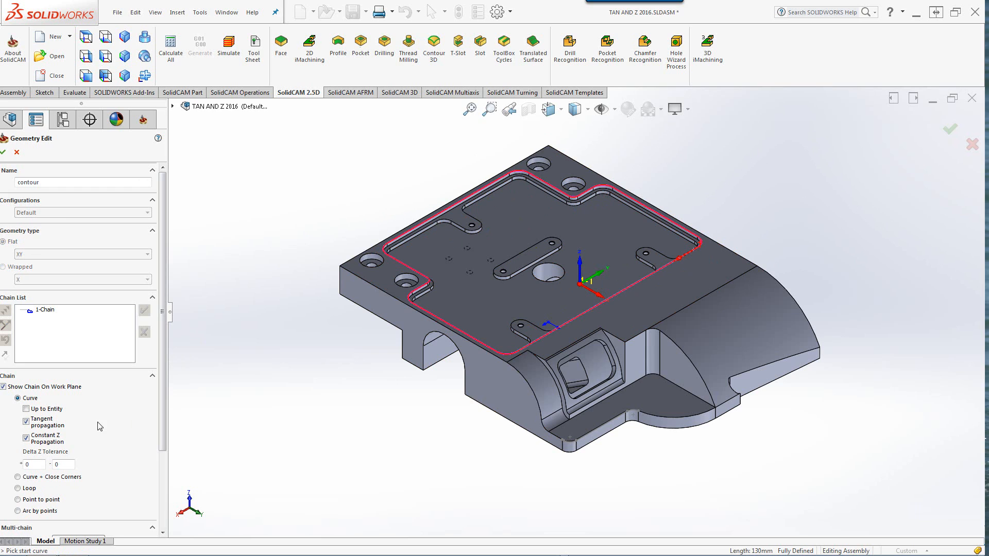
{"action": "mouse_move", "coordinate": [43, 439]}
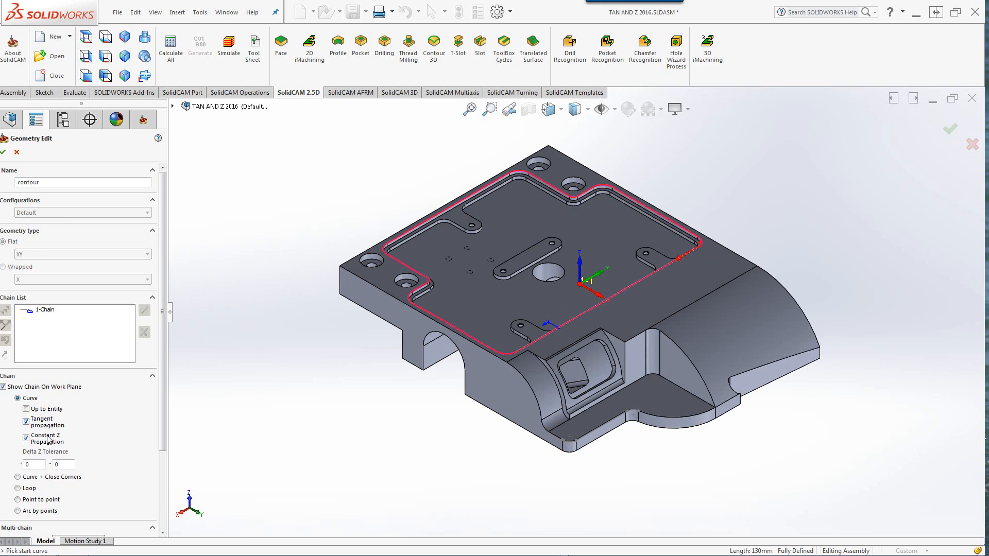
{"action": "mouse_move", "coordinate": [281, 421]}
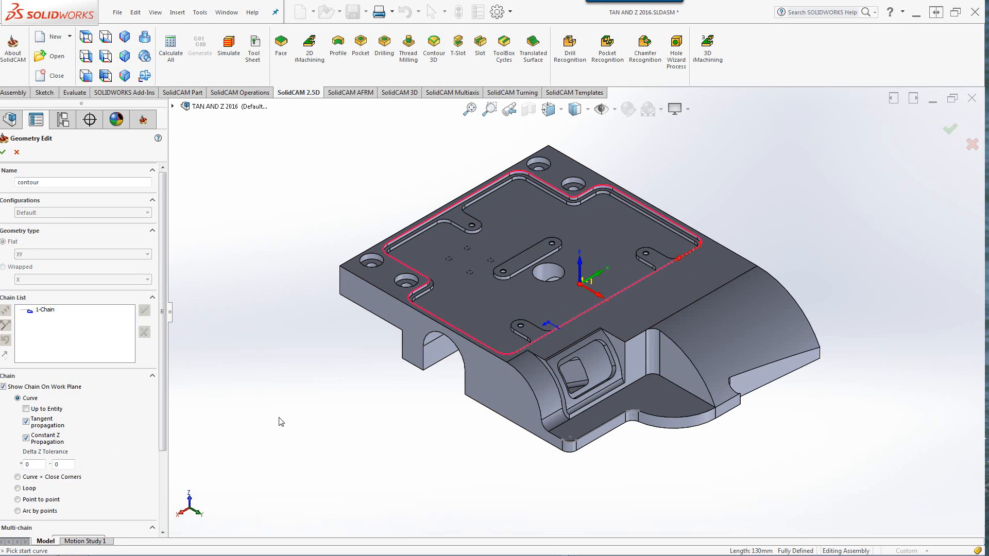
{"action": "mouse_move", "coordinate": [714, 520]}
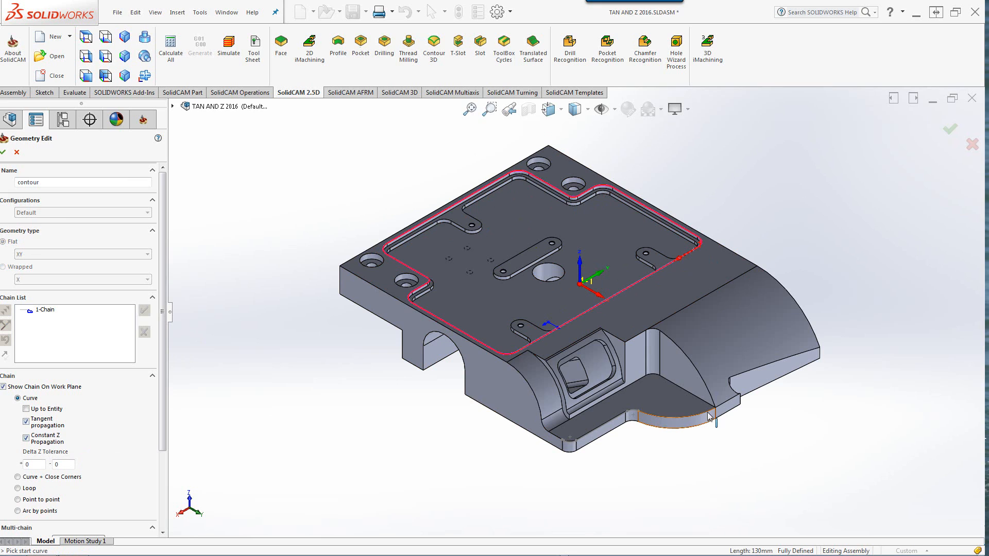
{"action": "mouse_move", "coordinate": [713, 422]}
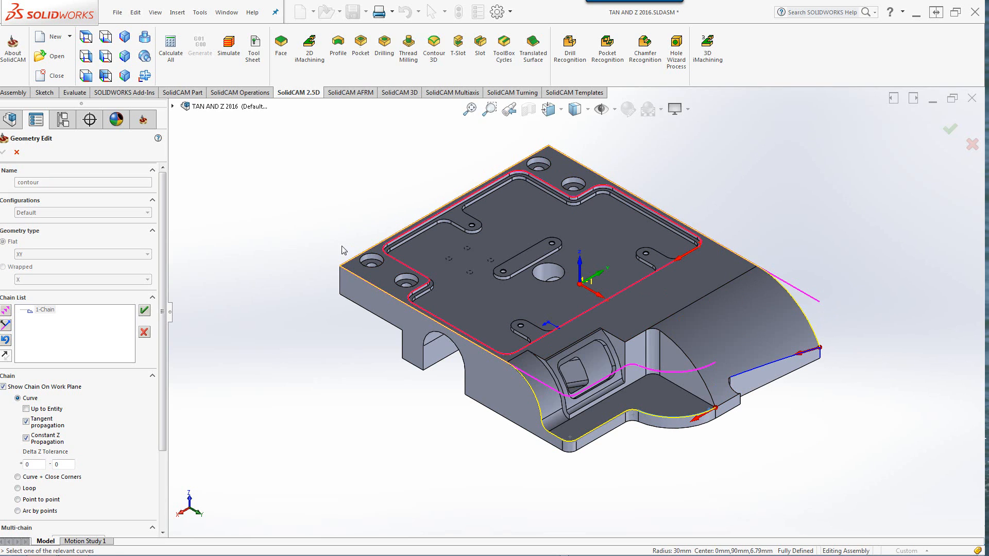
{"action": "mouse_move", "coordinate": [901, 366]}
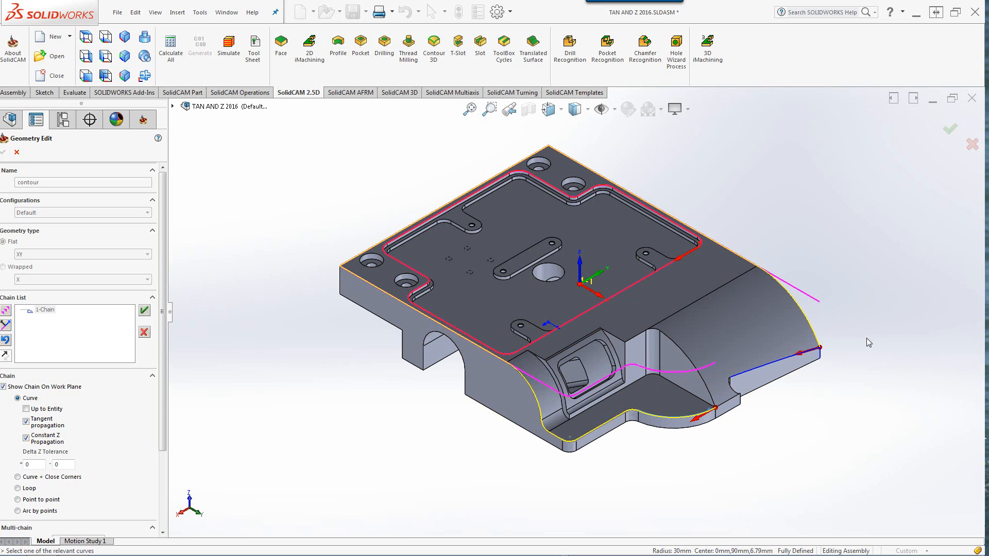
{"action": "mouse_move", "coordinate": [838, 352]}
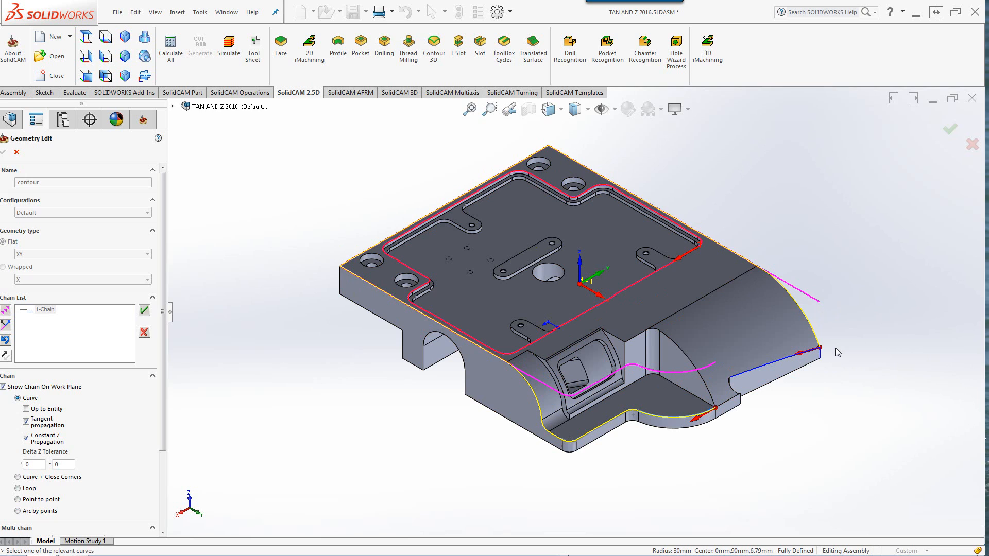
{"action": "mouse_move", "coordinate": [809, 357]}
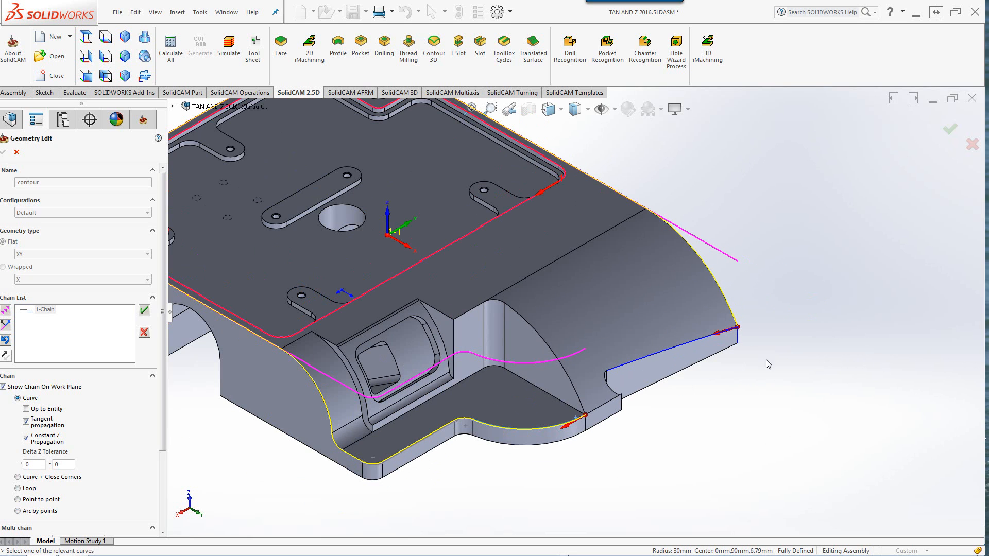
{"action": "mouse_move", "coordinate": [726, 357]}
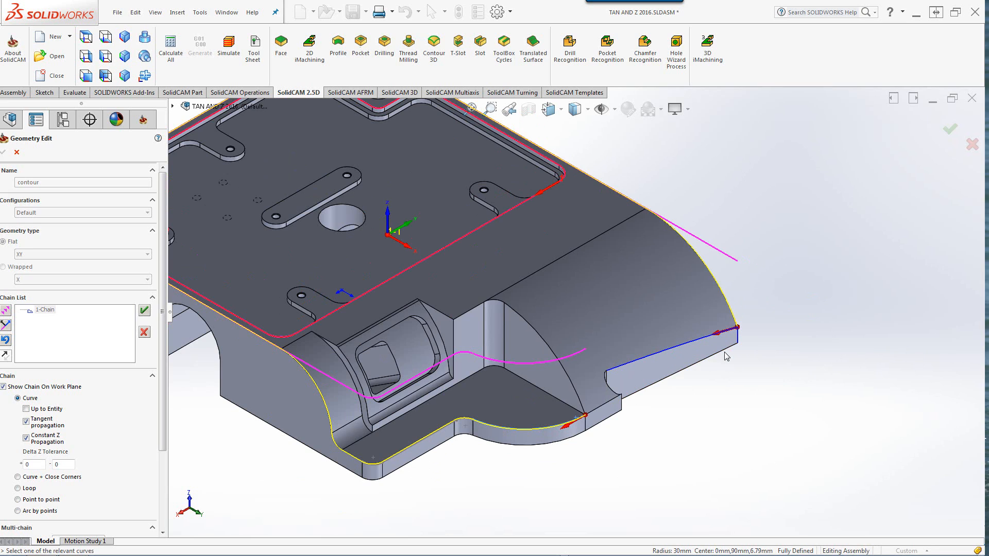
{"action": "mouse_move", "coordinate": [717, 336]}
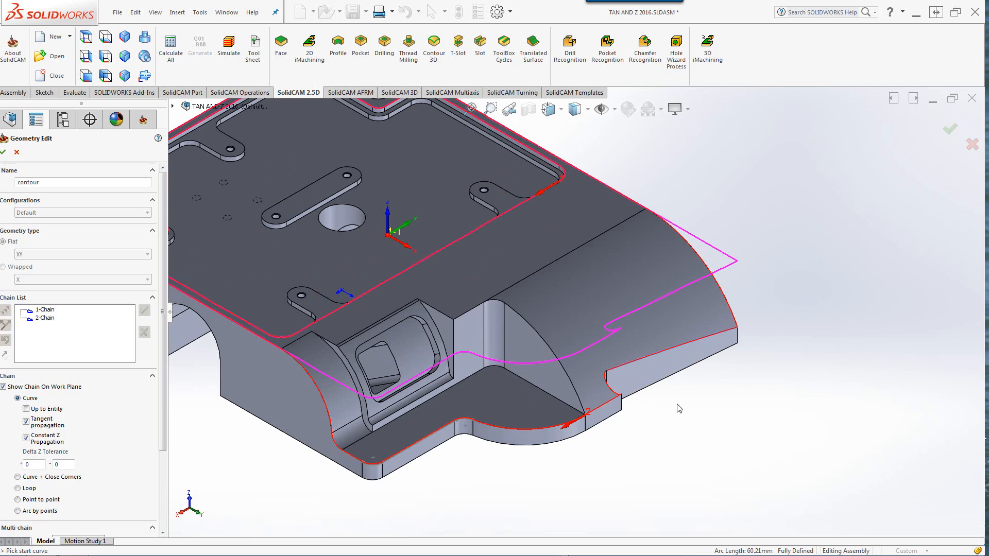
{"action": "mouse_move", "coordinate": [665, 457]}
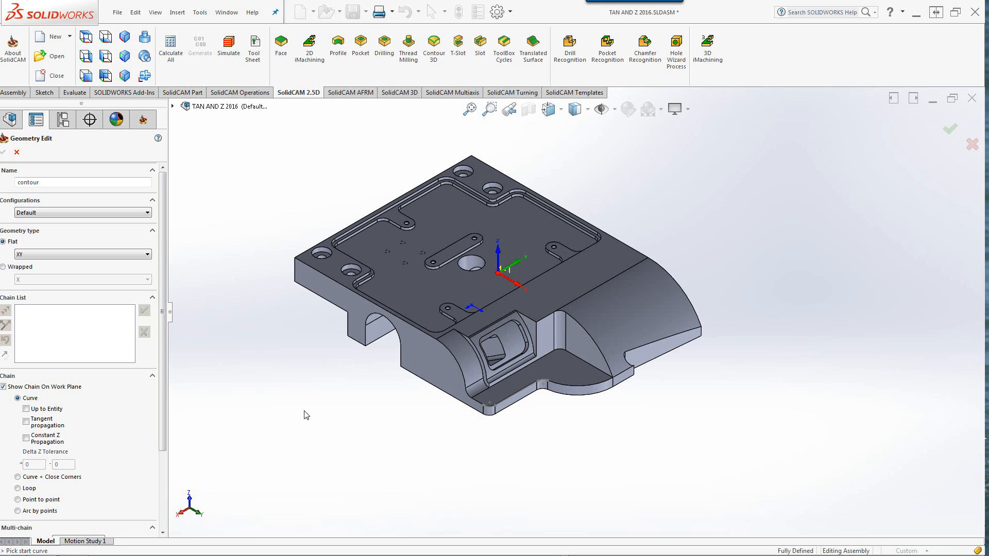
{"action": "mouse_move", "coordinate": [649, 435]}
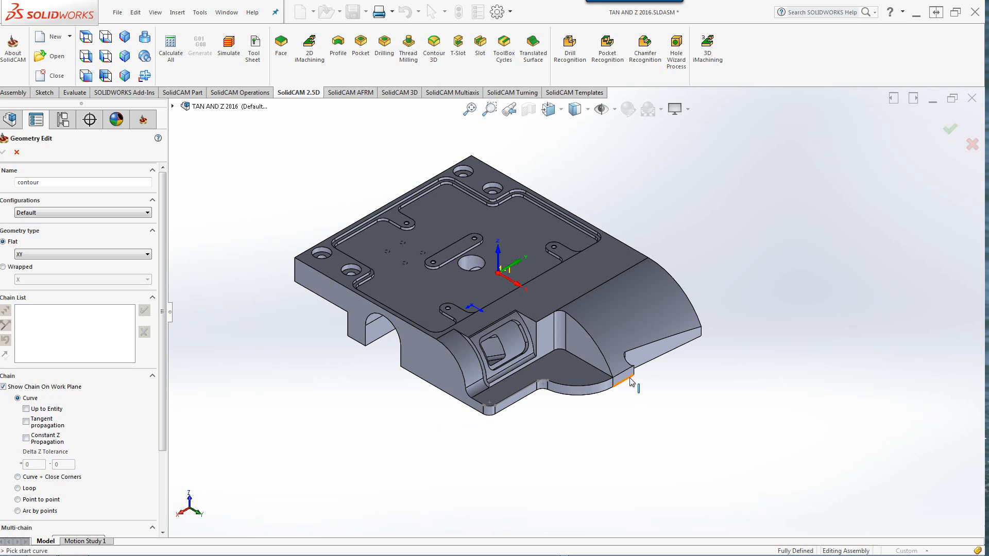
{"action": "left_click", "coordinate": [621, 381]}
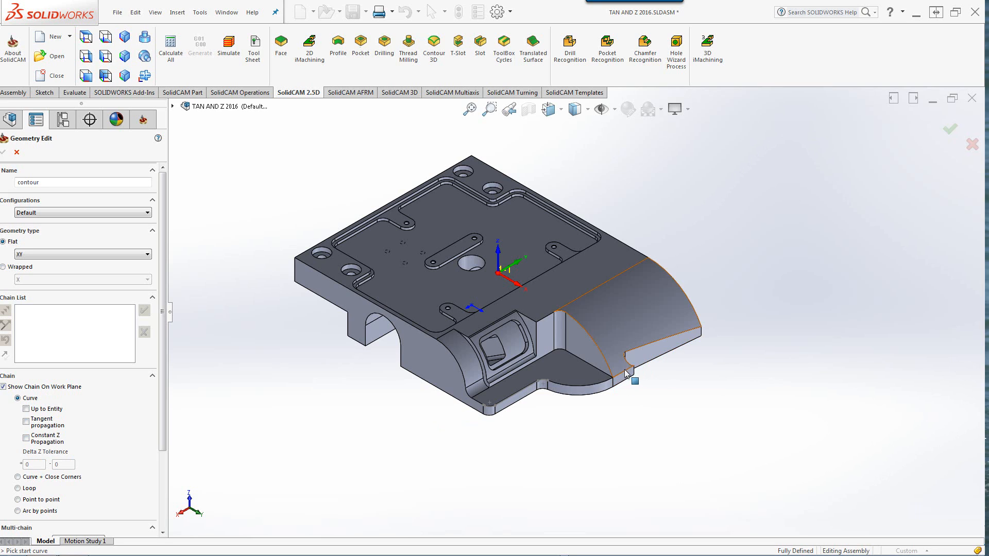
{"action": "left_click", "coordinate": [626, 374]}
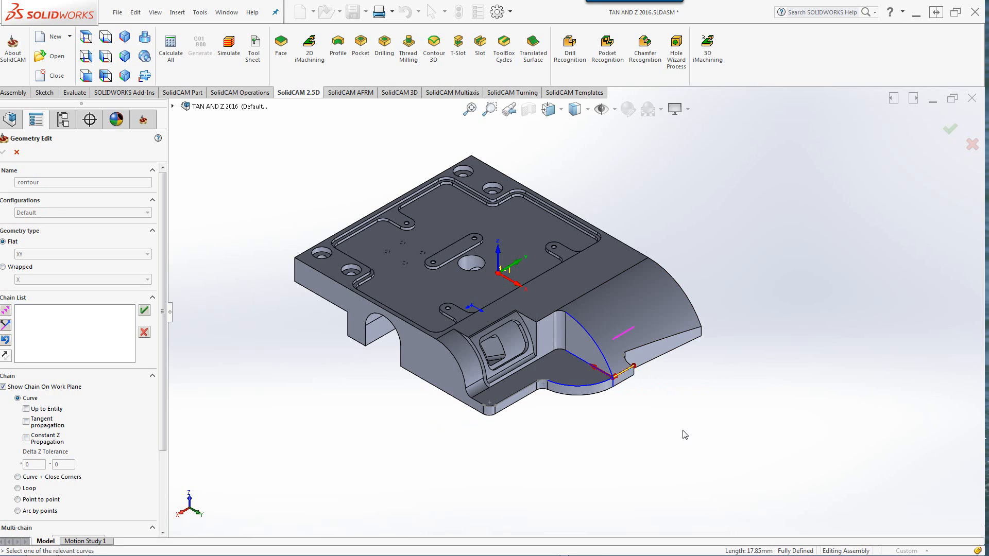
{"action": "mouse_move", "coordinate": [638, 462]}
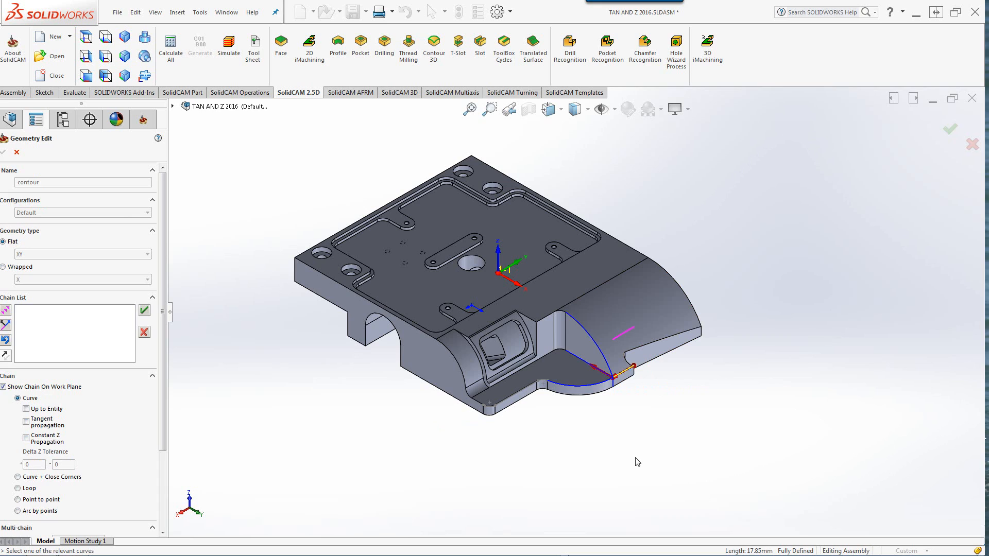
{"action": "mouse_move", "coordinate": [600, 385]}
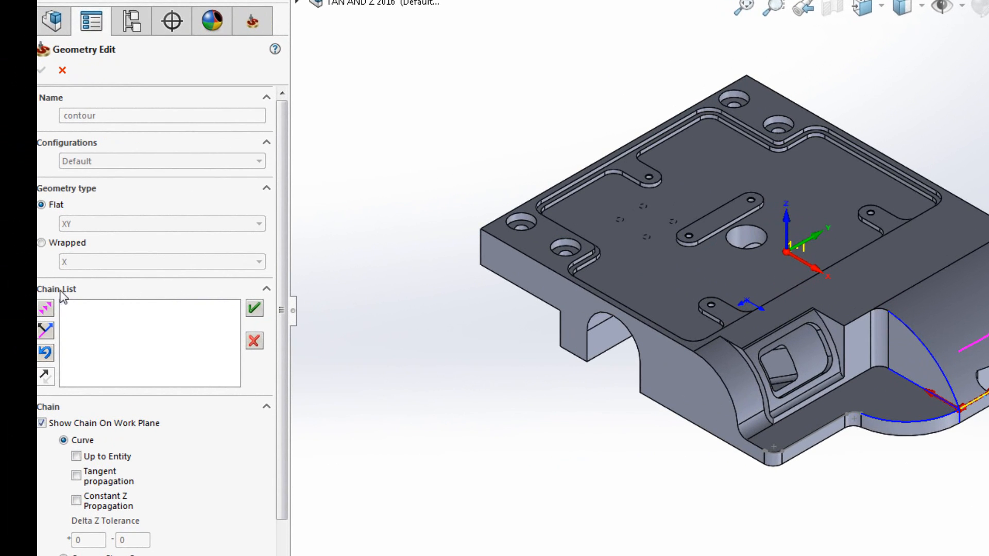
{"action": "mouse_move", "coordinate": [88, 281]}
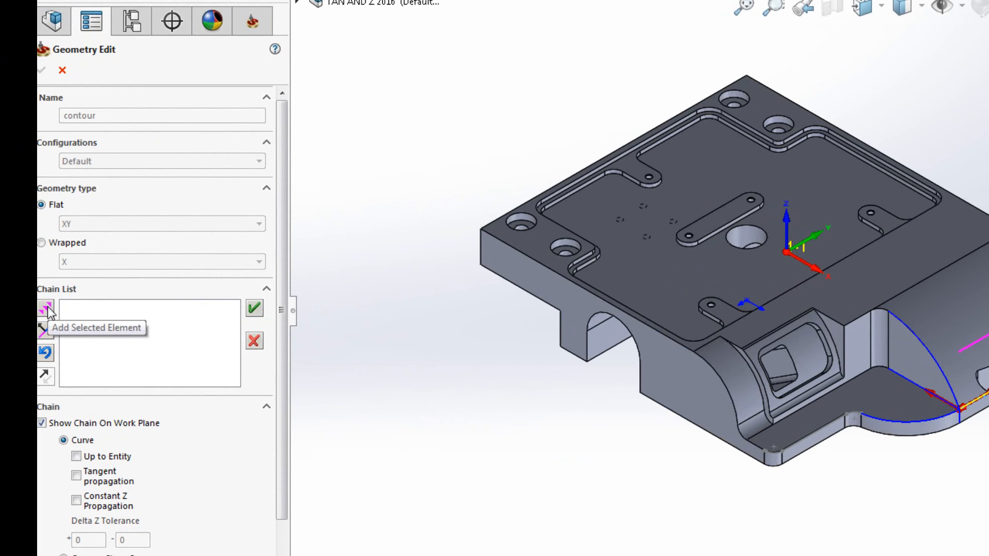
{"action": "mouse_move", "coordinate": [41, 341]}
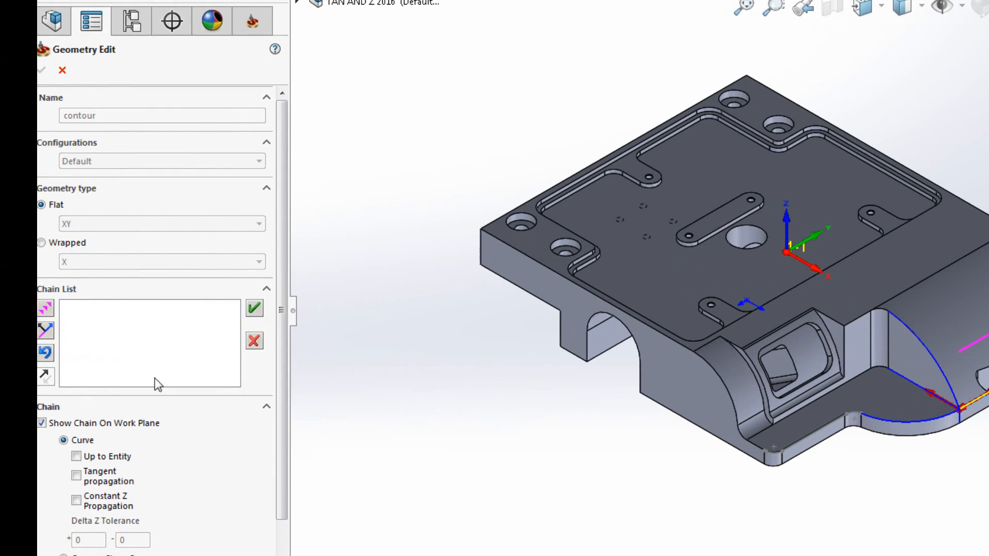
{"action": "mouse_move", "coordinate": [45, 334]}
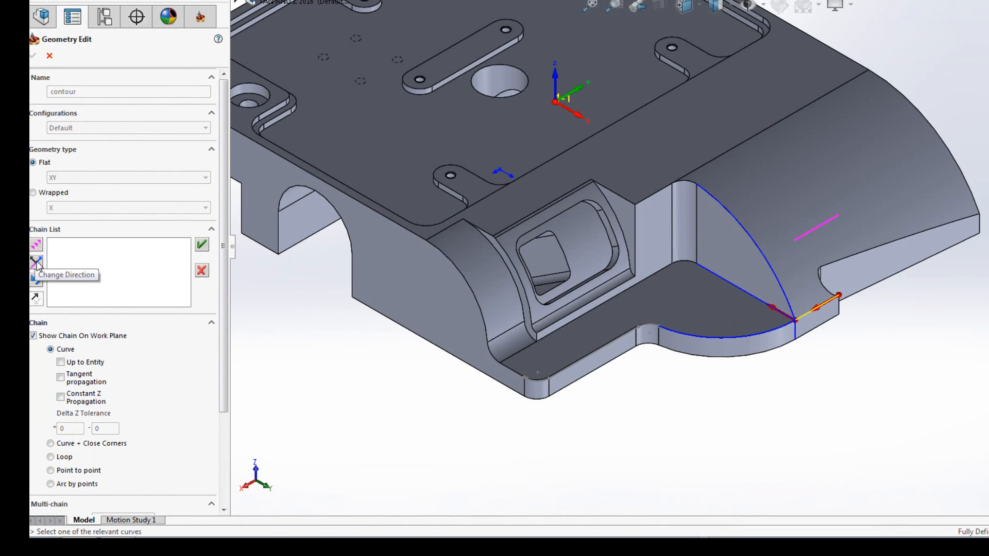
Reverse the chain direction so it runs along the lower arc.
{"action": "left_click", "coordinate": [32, 262]}
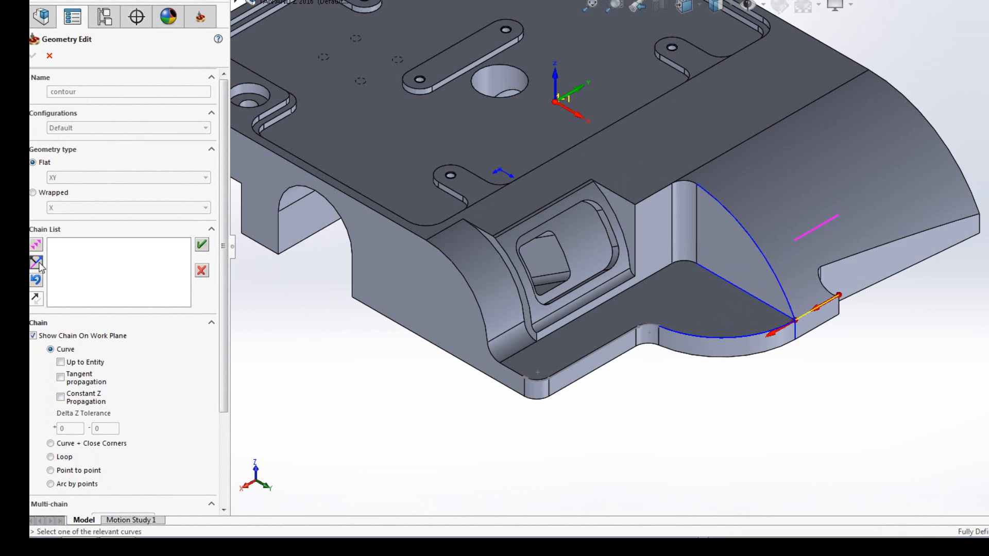
{"action": "mouse_move", "coordinate": [35, 262]}
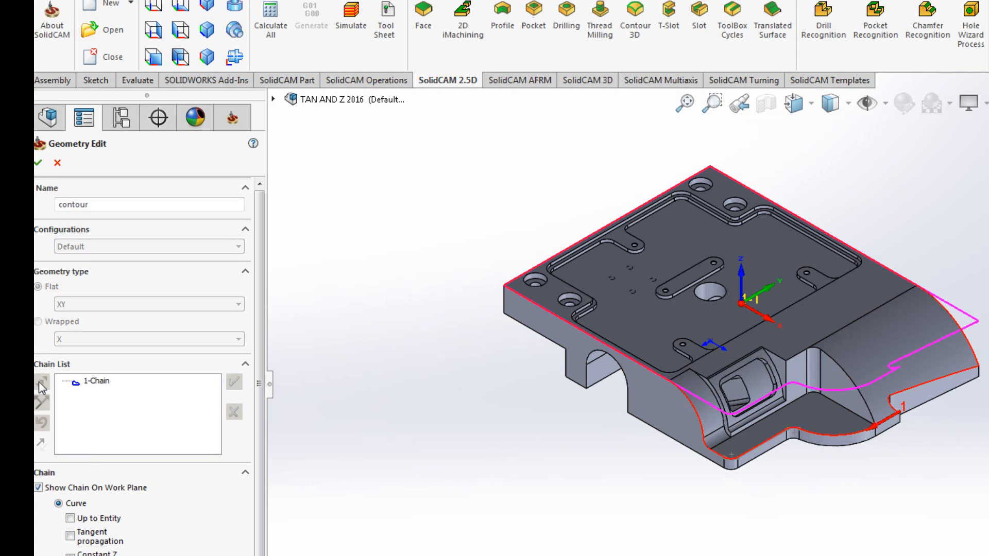
{"action": "mouse_move", "coordinate": [40, 390]}
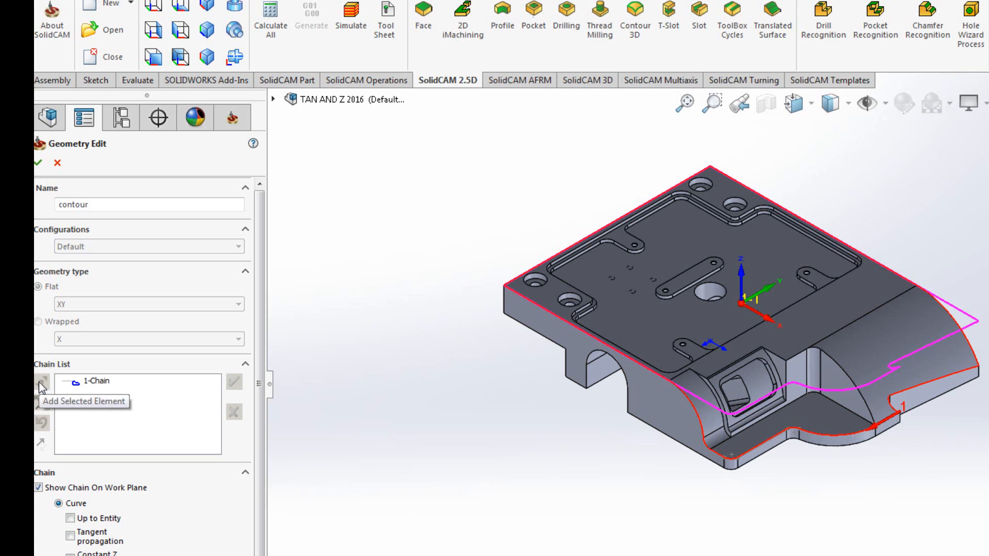
{"action": "mouse_move", "coordinate": [50, 413]}
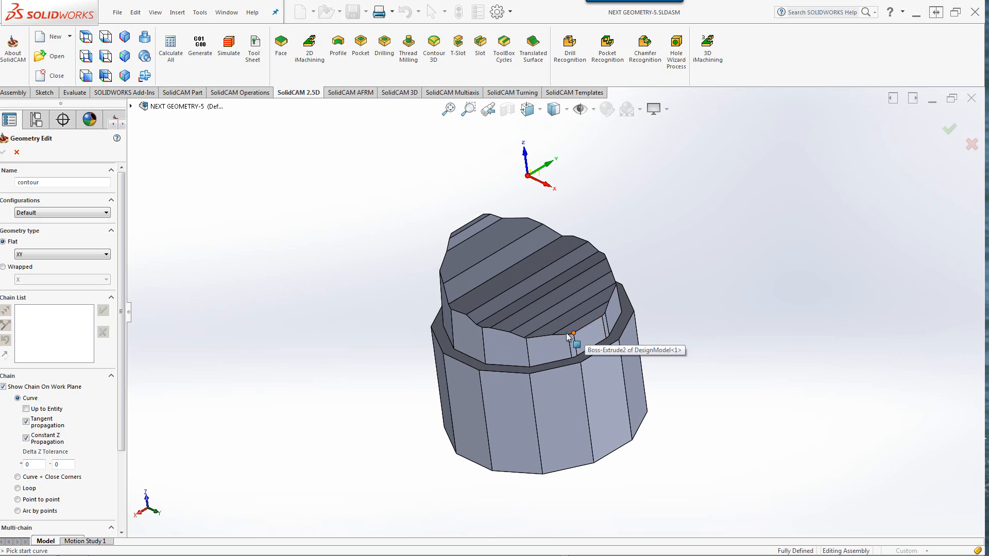
{"action": "mouse_move", "coordinate": [554, 338]}
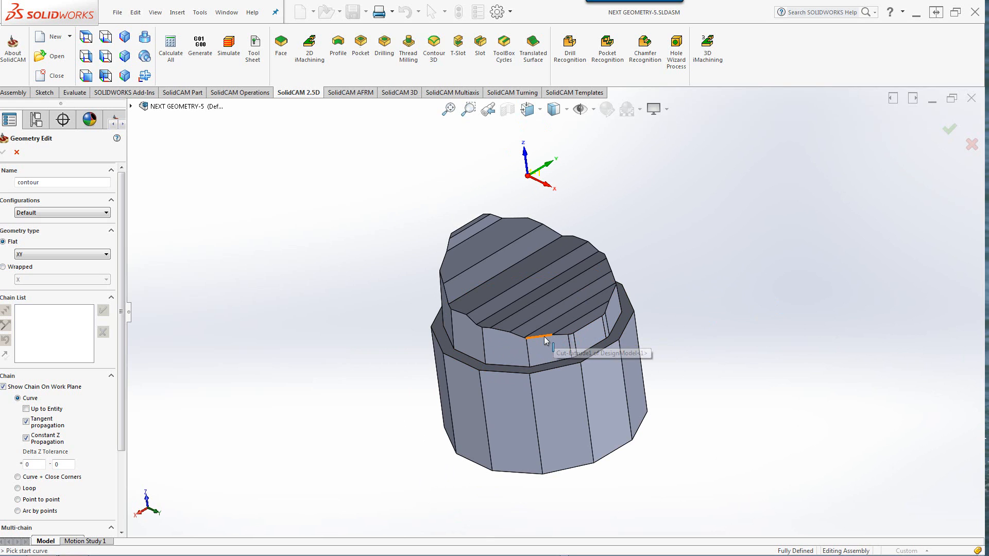
{"action": "mouse_move", "coordinate": [255, 359]}
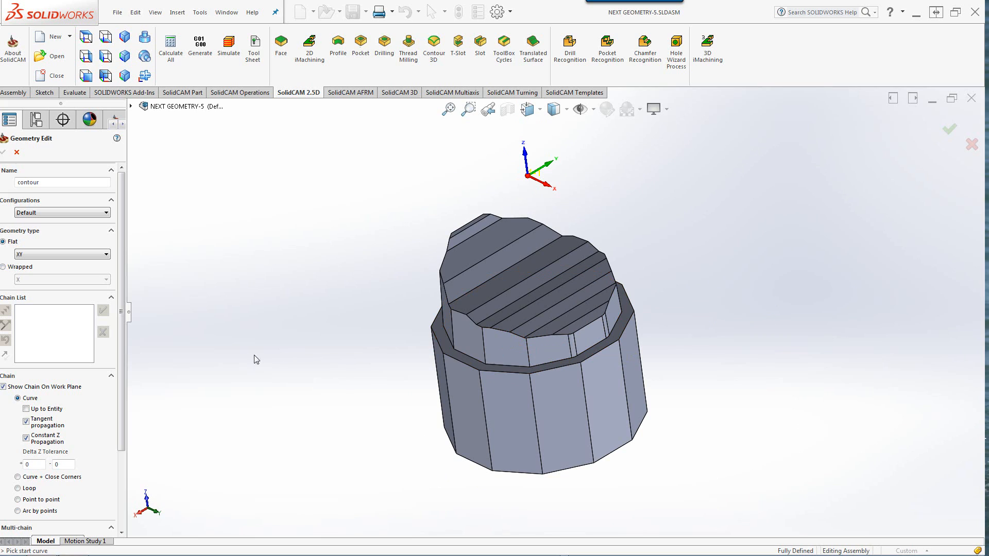
{"action": "mouse_move", "coordinate": [184, 397]}
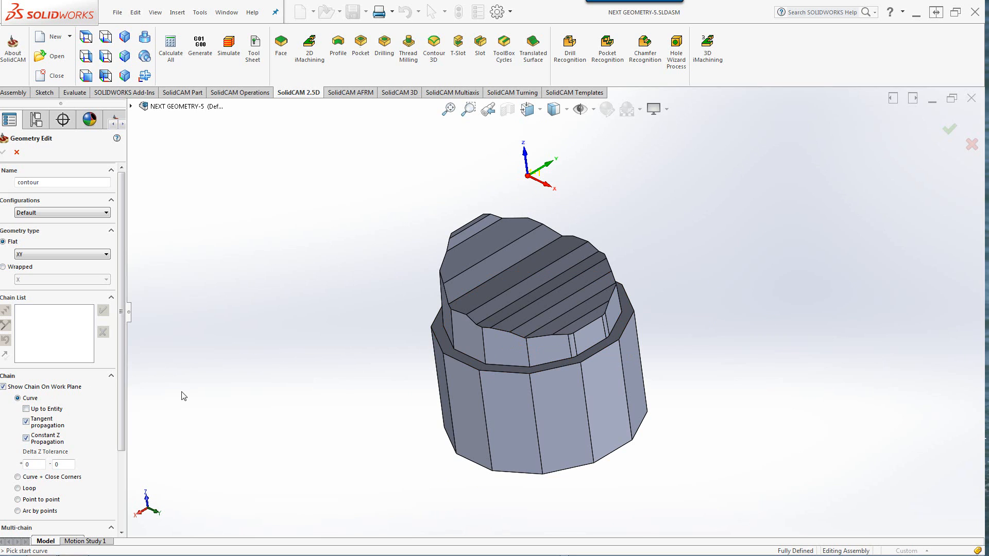
Turn off tangent and constant-Z propagation and start a chain on an upper-tier edge.
{"action": "left_click", "coordinate": [25, 421]}
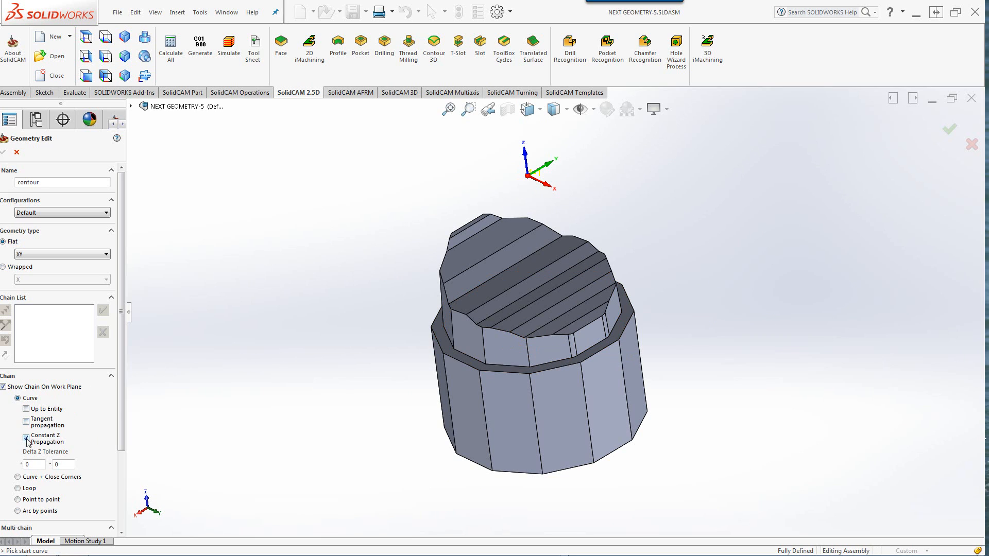
{"action": "left_click", "coordinate": [612, 371]}
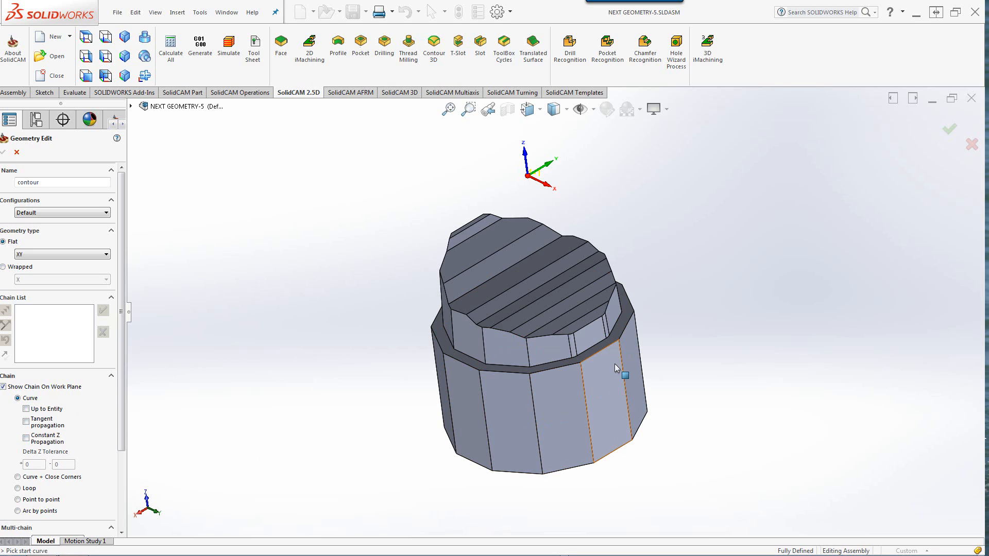
{"action": "mouse_move", "coordinate": [598, 327]}
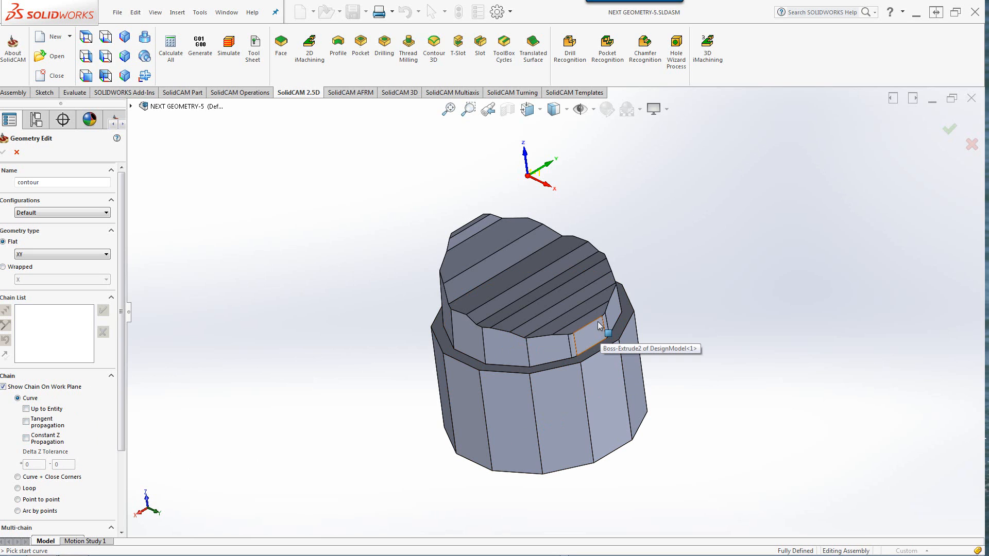
{"action": "left_click", "coordinate": [597, 327]}
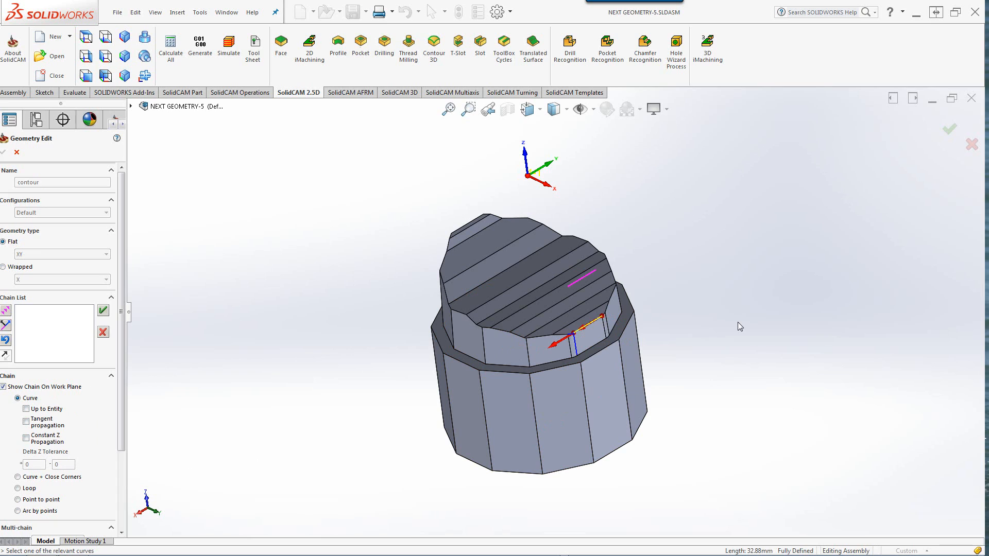
{"action": "mouse_move", "coordinate": [686, 334]}
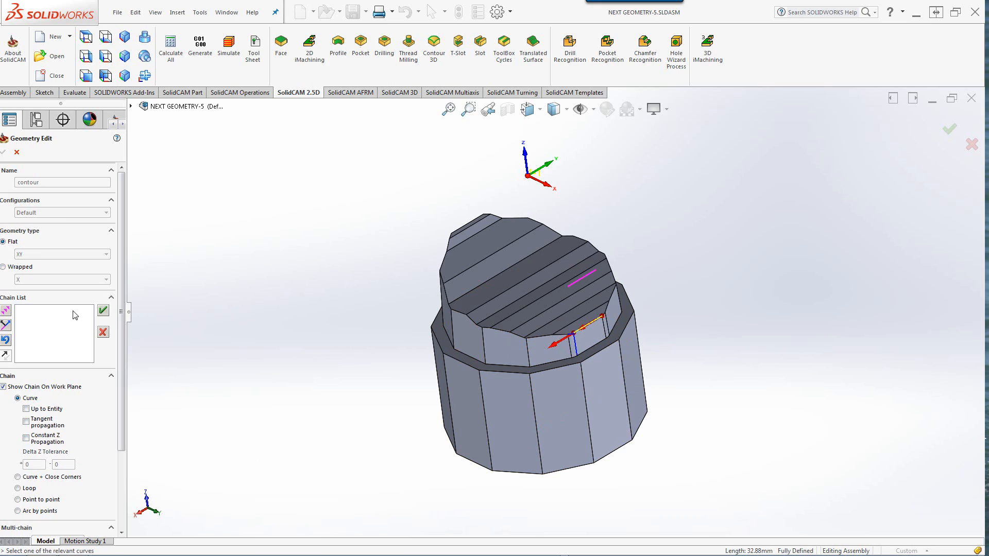
{"action": "mouse_move", "coordinate": [25, 324]}
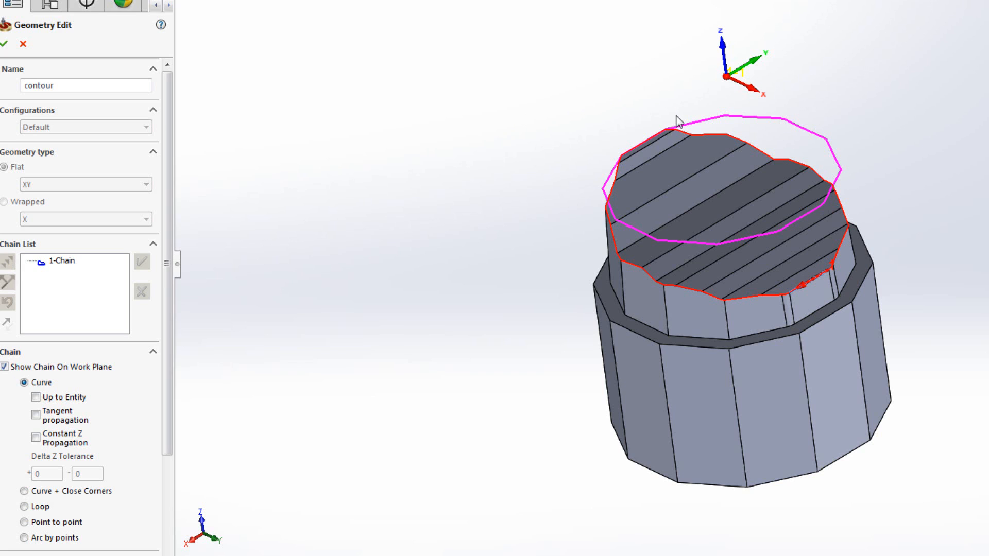
{"action": "mouse_move", "coordinate": [331, 235]}
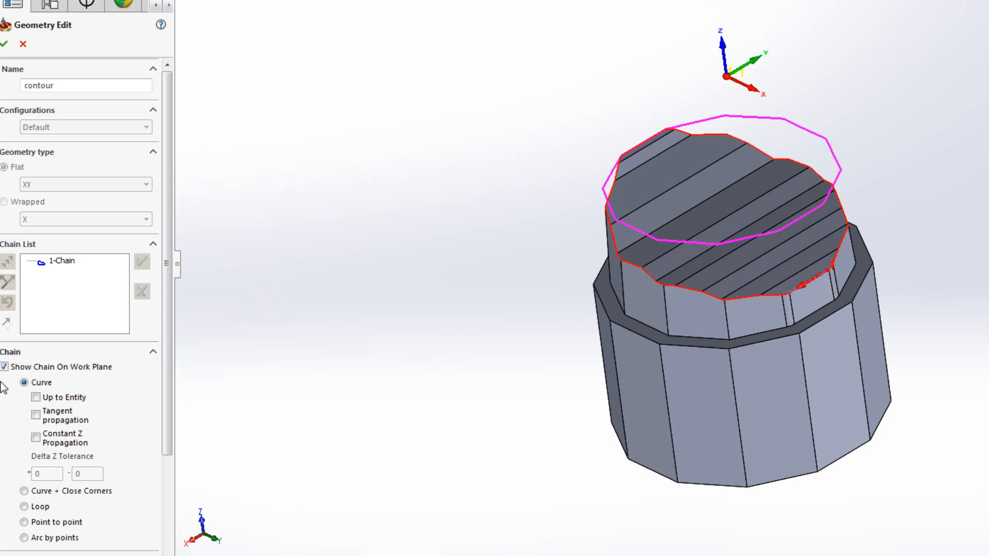
Turn off Show Chain On Work Plane to hide the chain's projection.
{"action": "left_click", "coordinate": [8, 367]}
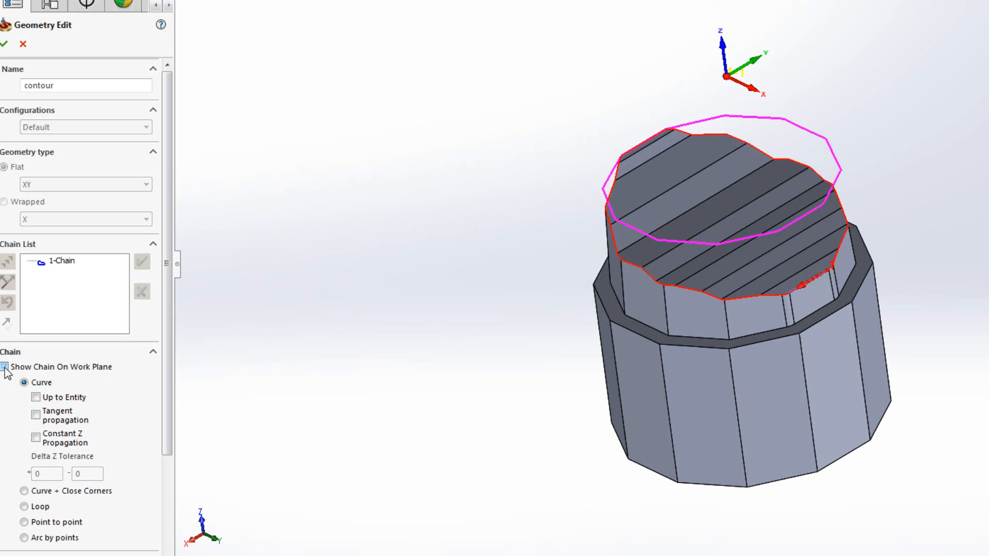
{"action": "left_click", "coordinate": [7, 367]}
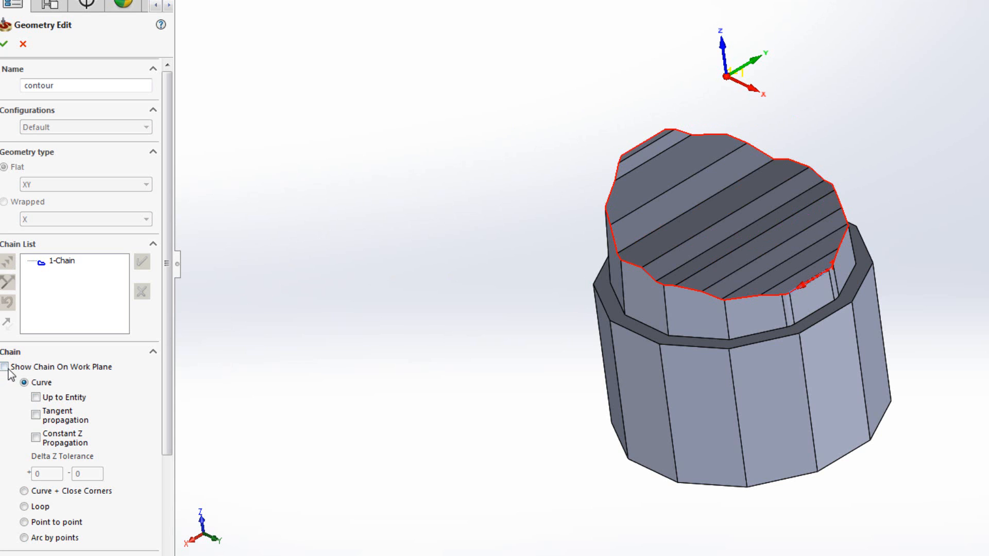
{"action": "left_click", "coordinate": [7, 366]}
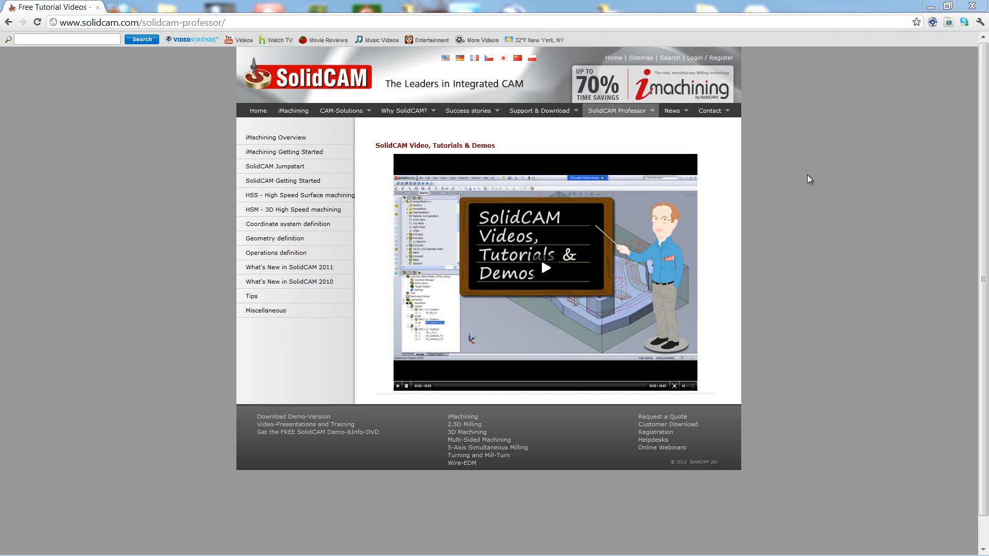
{"action": "mouse_move", "coordinate": [655, 130]}
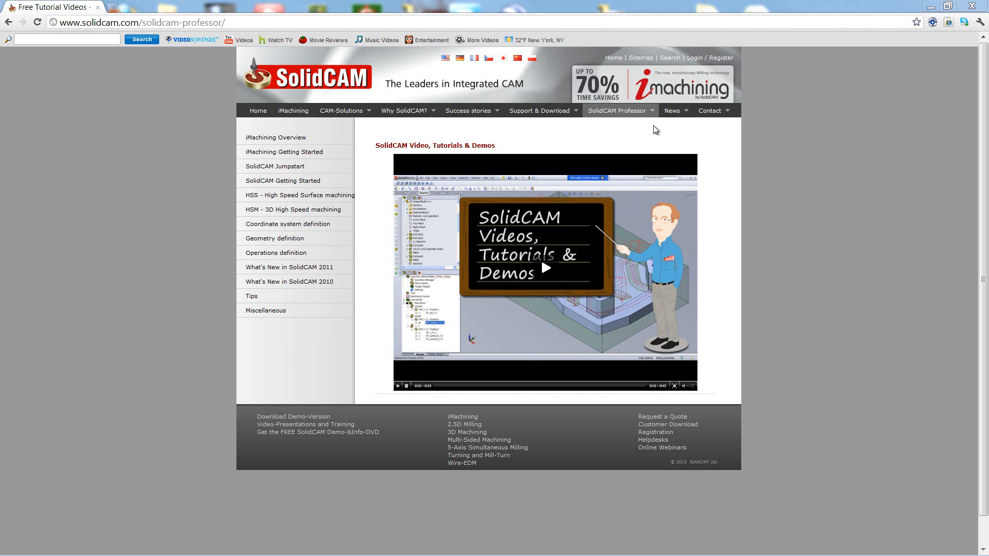